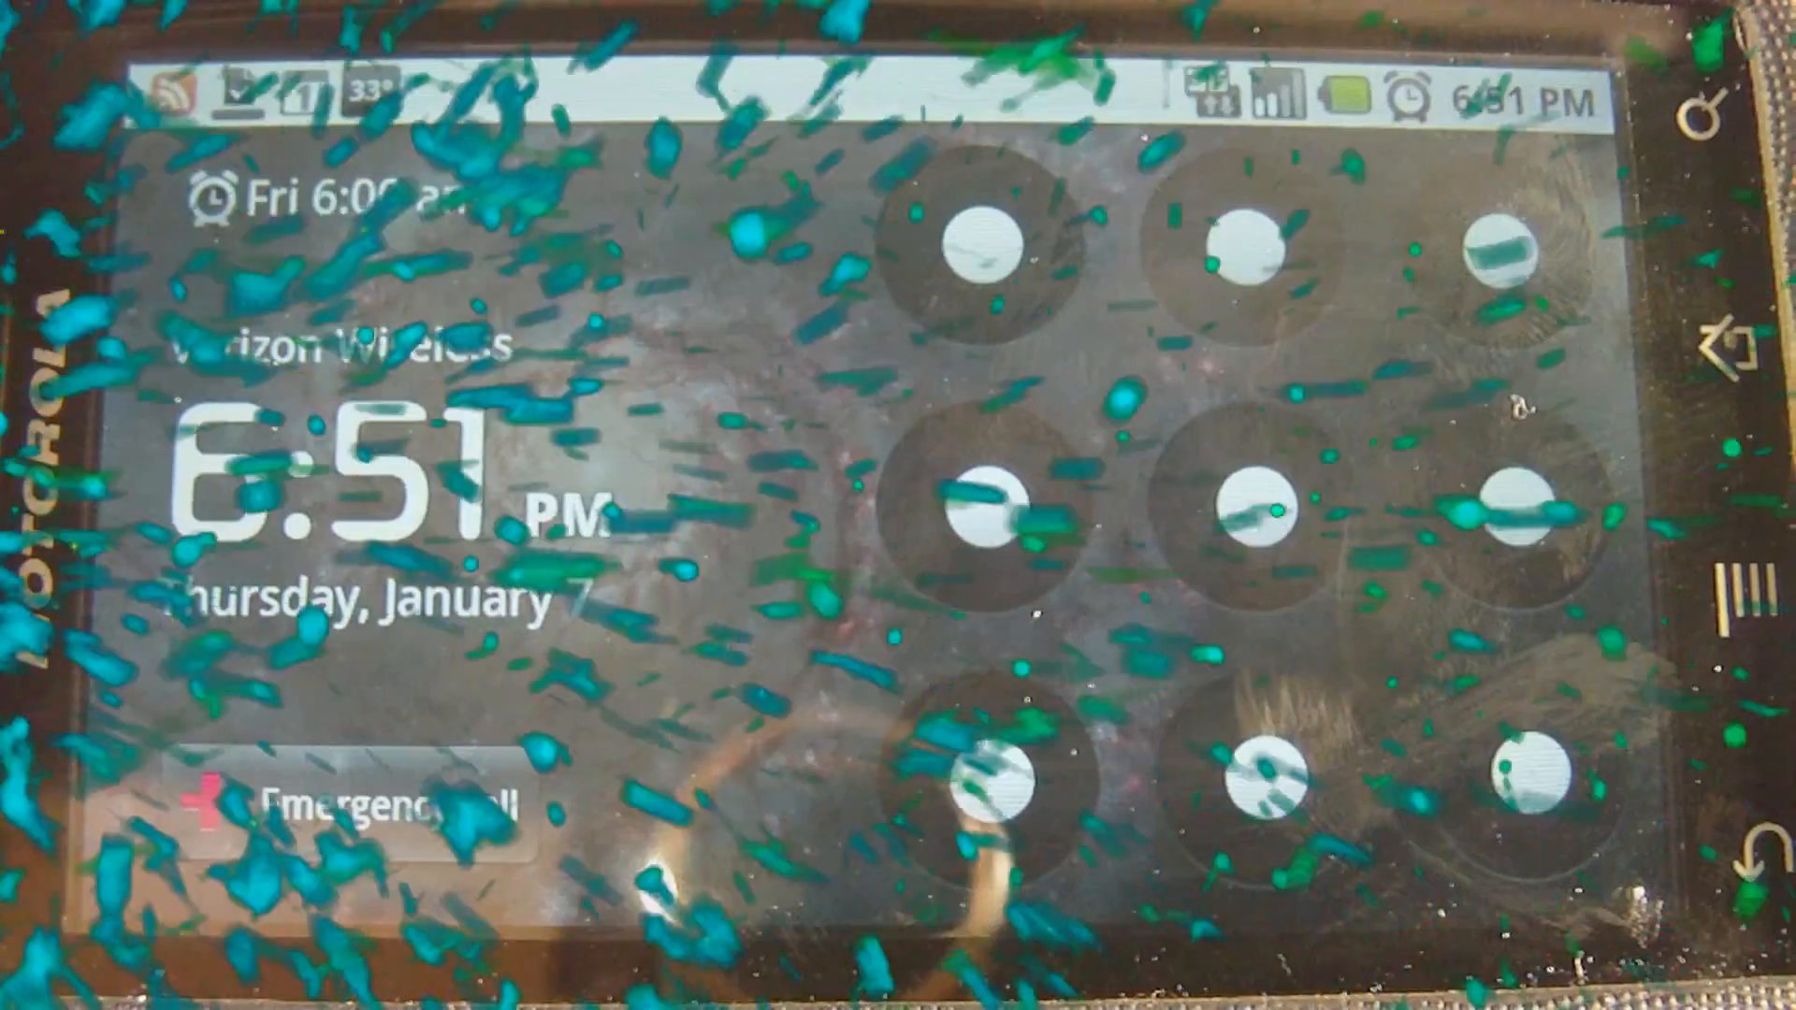
# Trace the unlock pattern from the first dot to unlock the Droid.
pyautogui.click(979, 222)
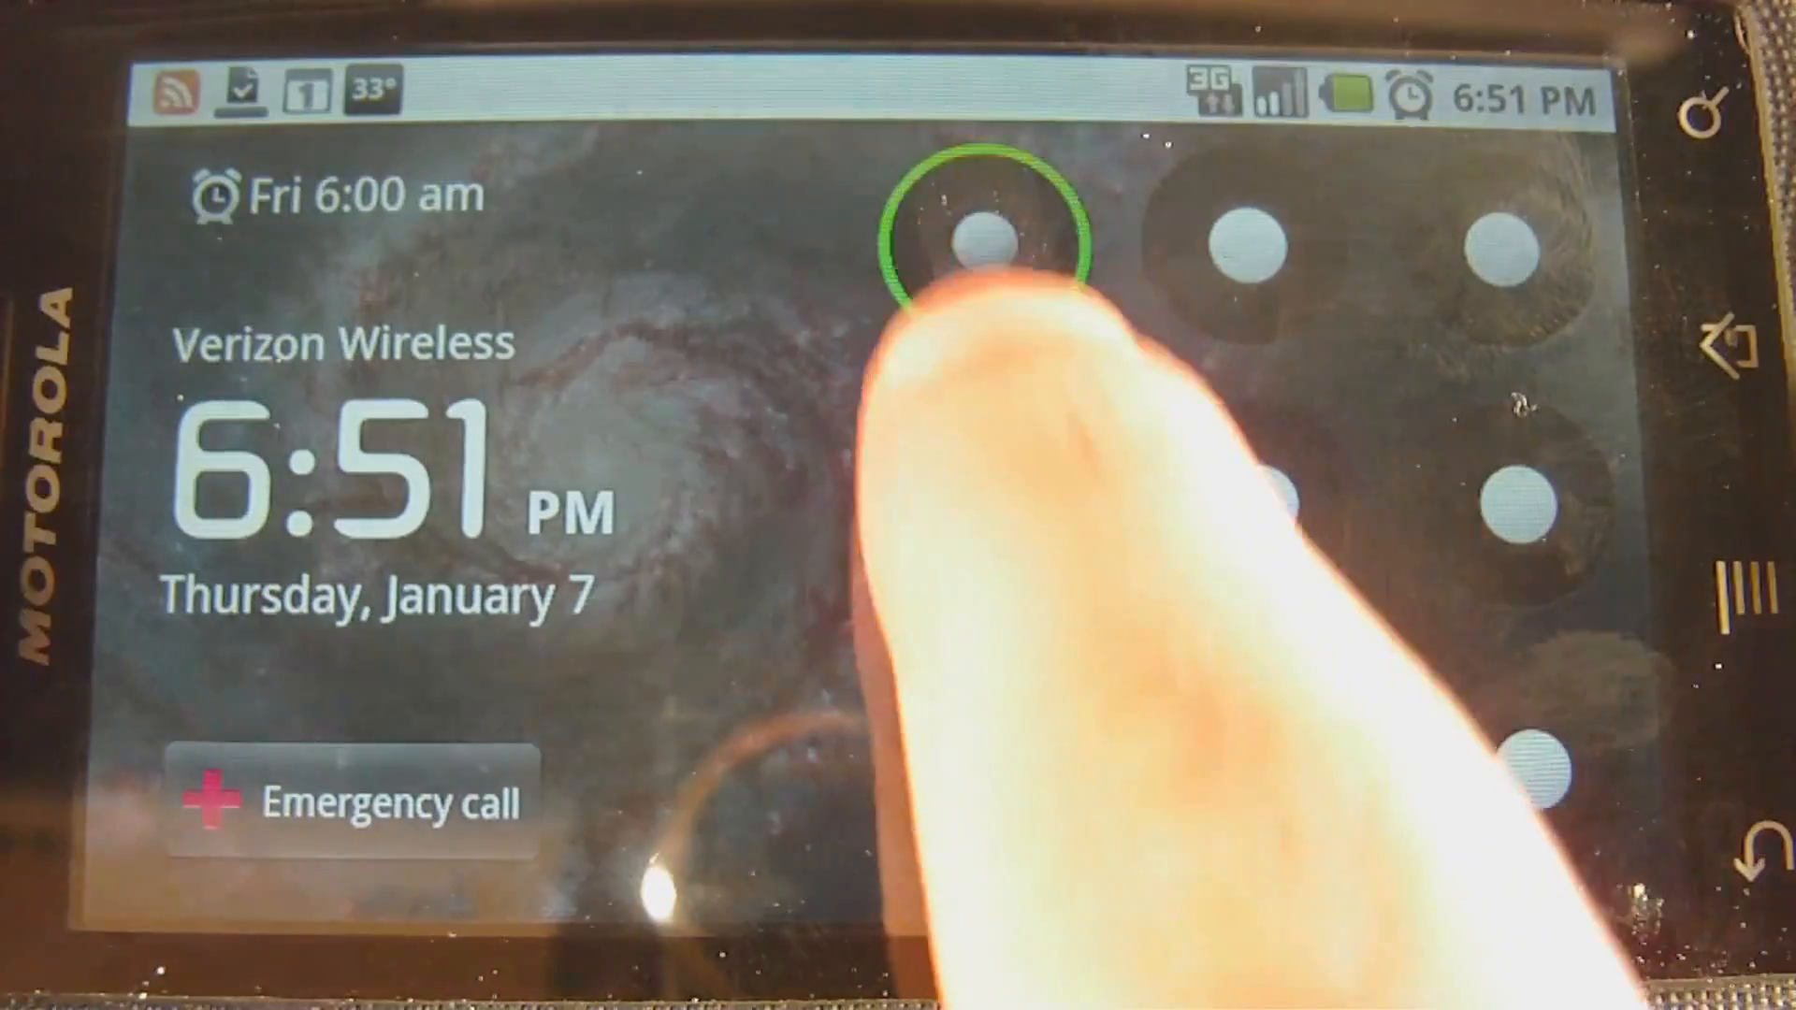
pyautogui.moveTo(973, 239); pyautogui.dragTo(1523, 761)
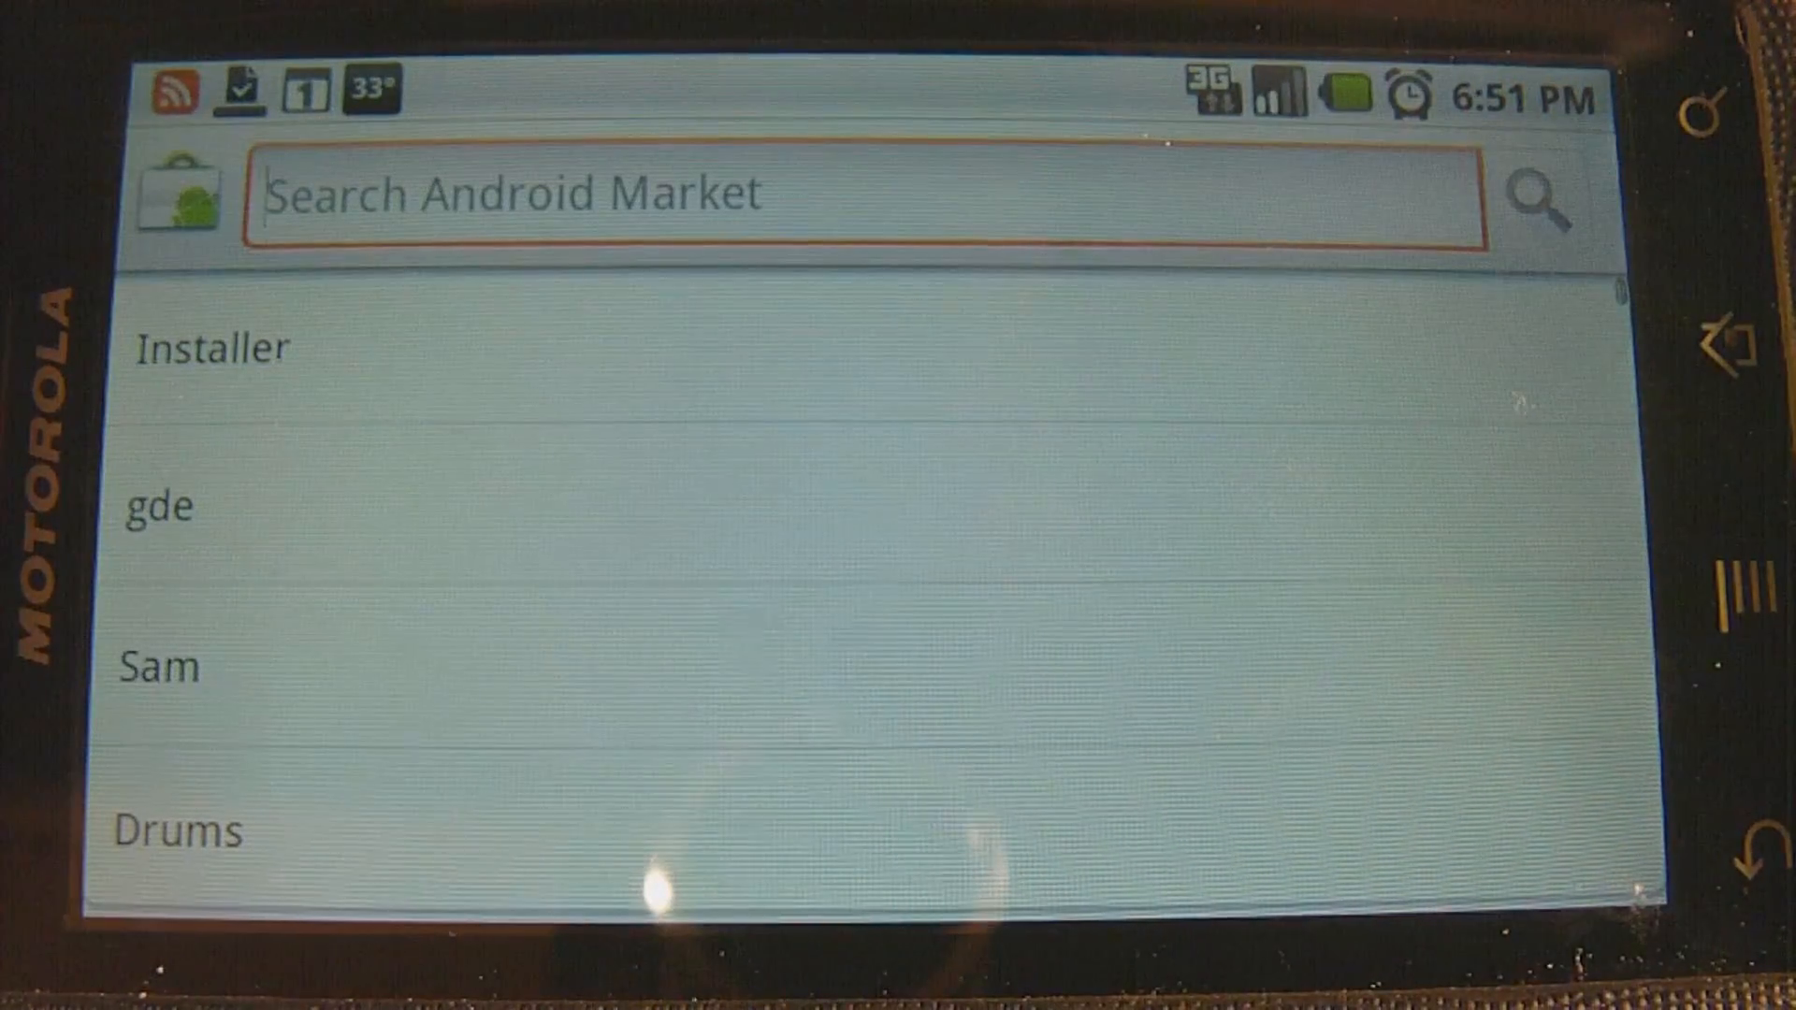
# Enter 'insta' in the Market search so Installer shows as a suggestion.
pyautogui.write('i')
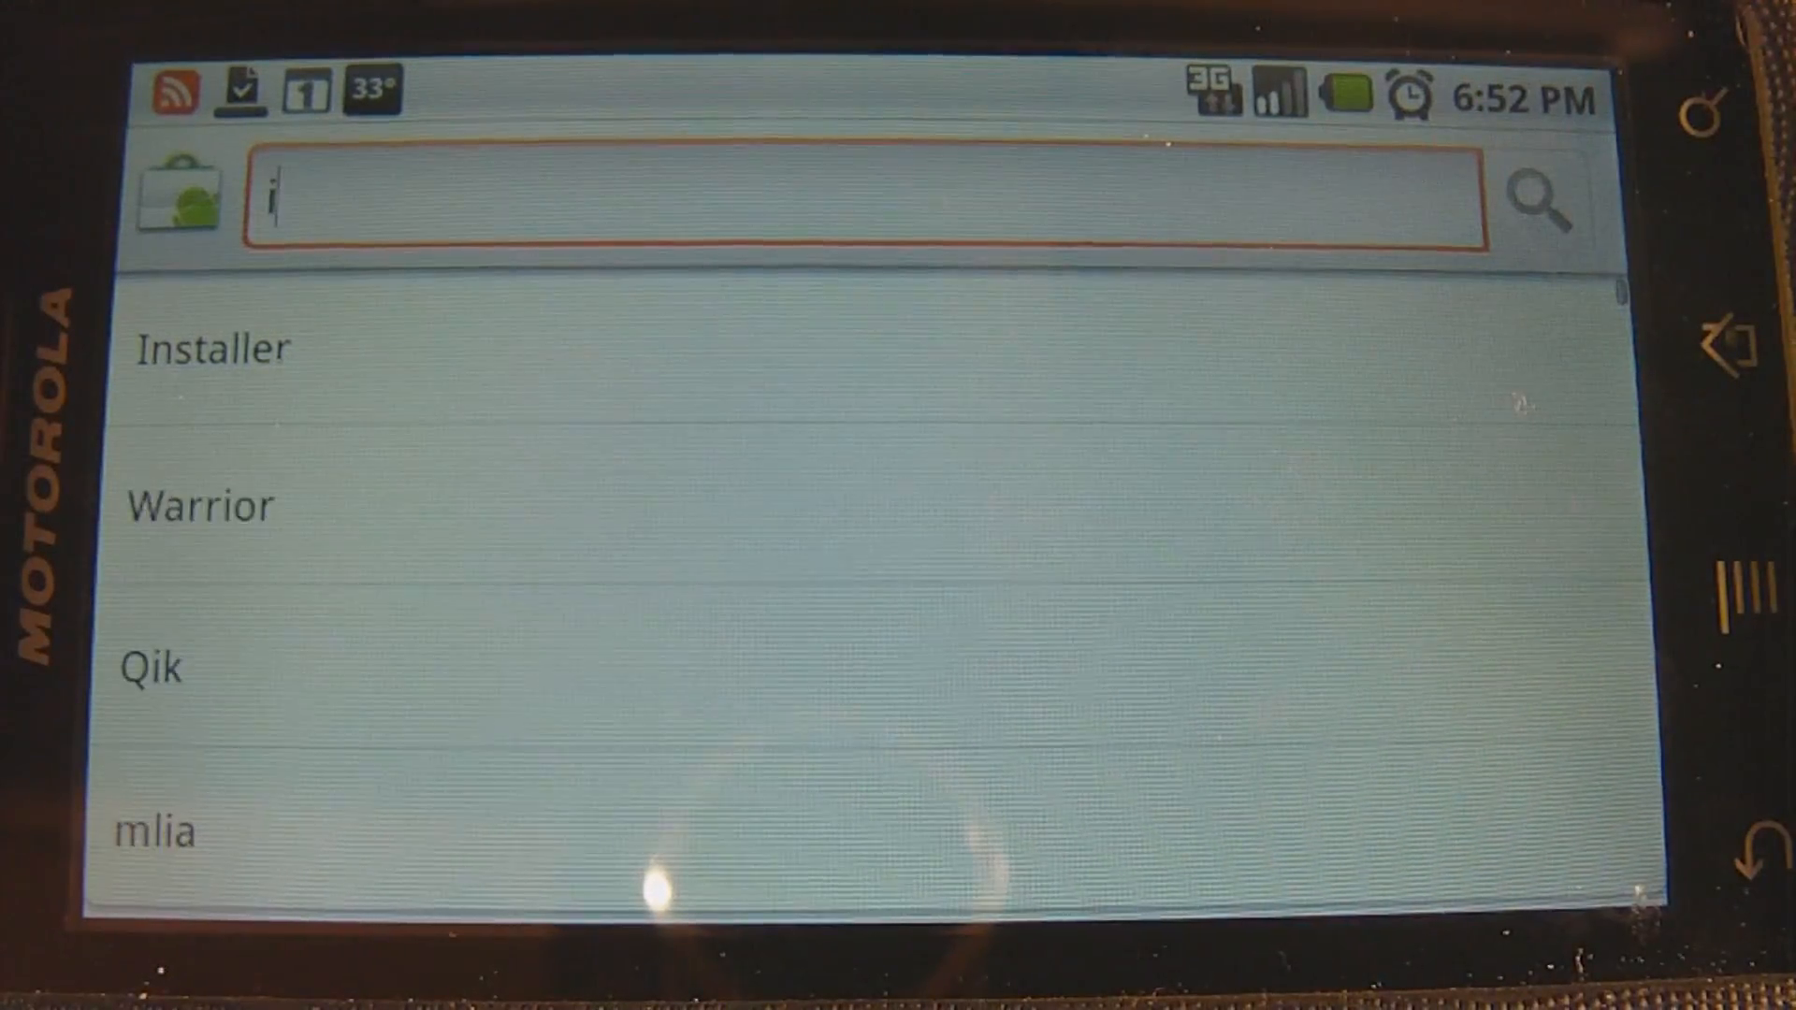
pyautogui.write('nst')
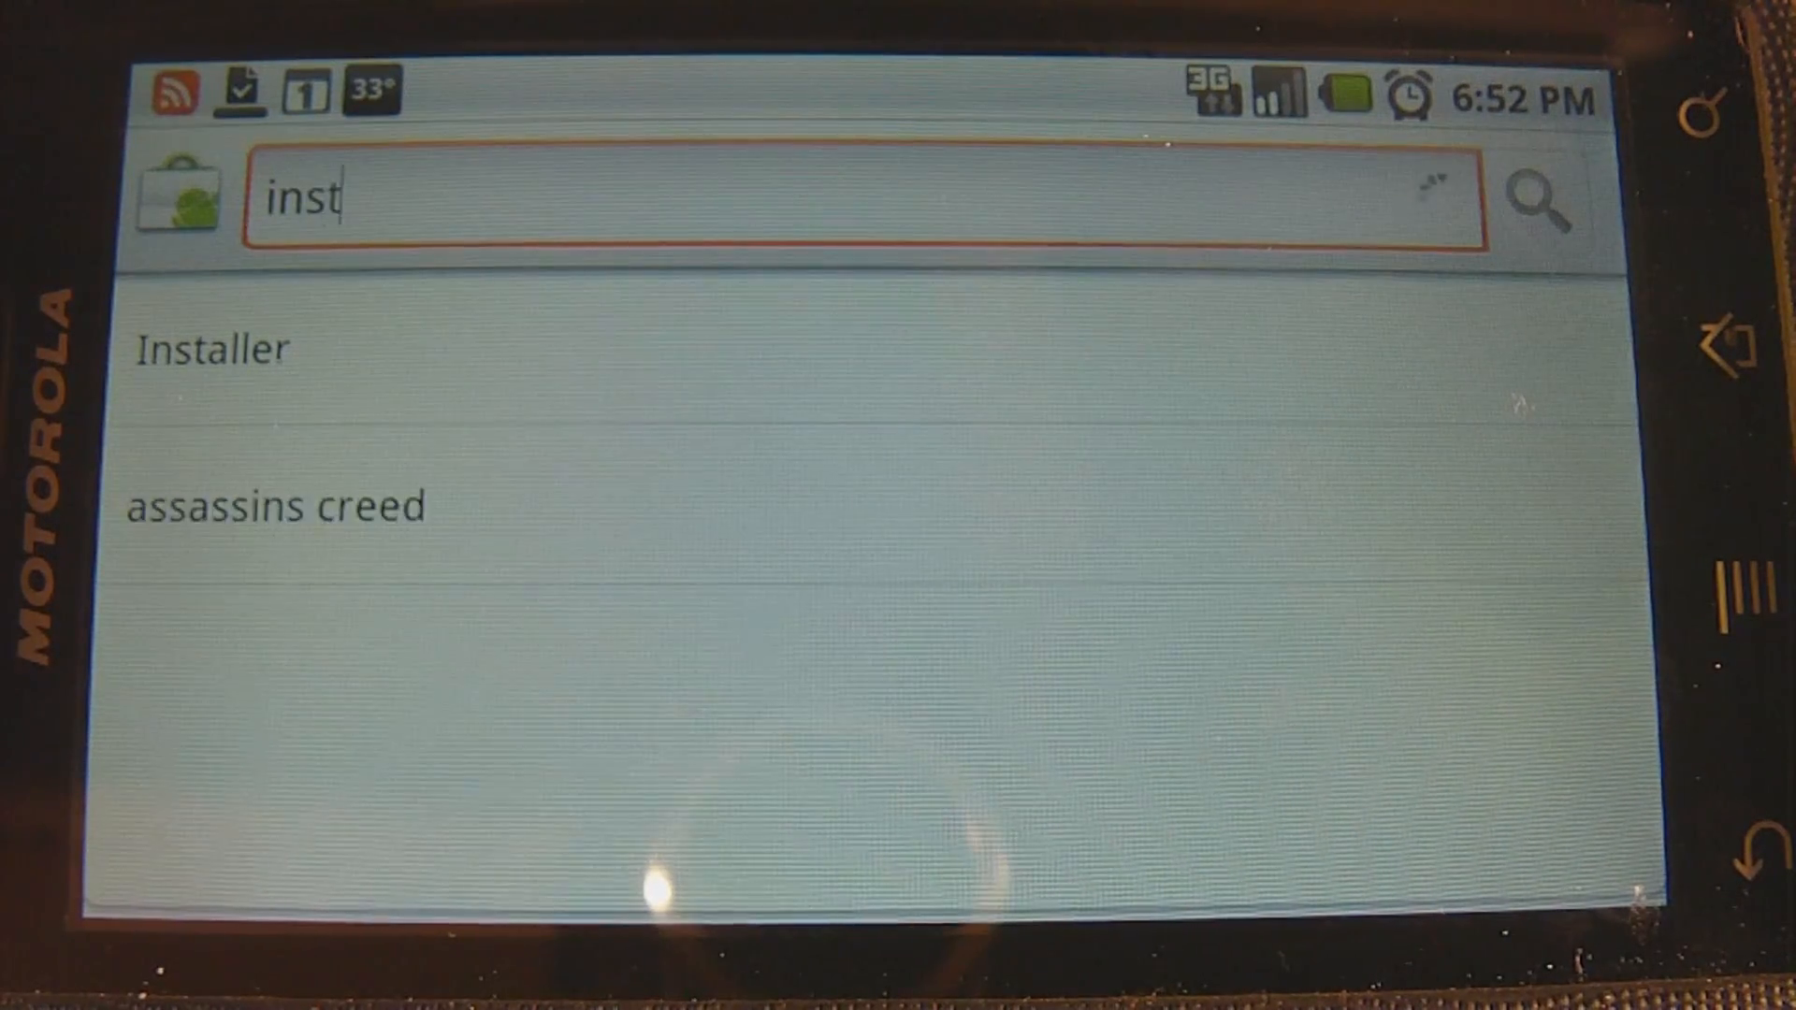
pyautogui.write('a')
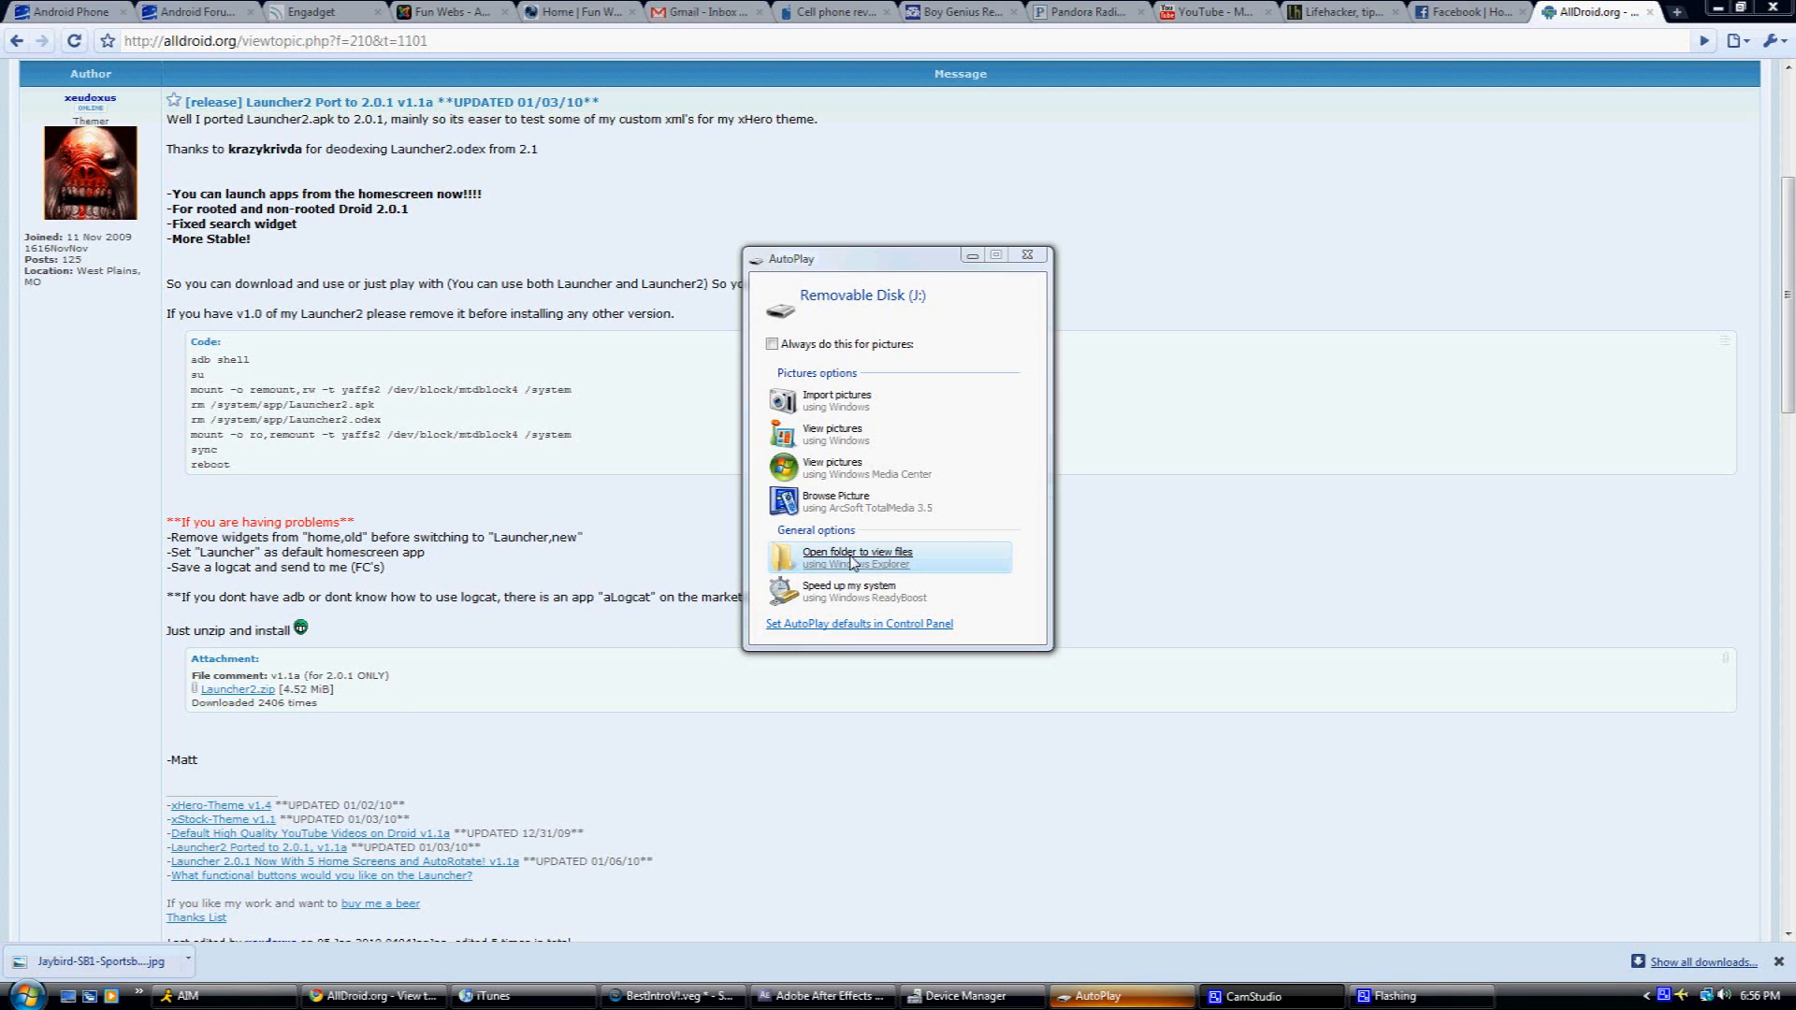
# View the files on Removable Disk (J:) and fetch Launcher2.zip from the forum post.
pyautogui.click(855, 557)
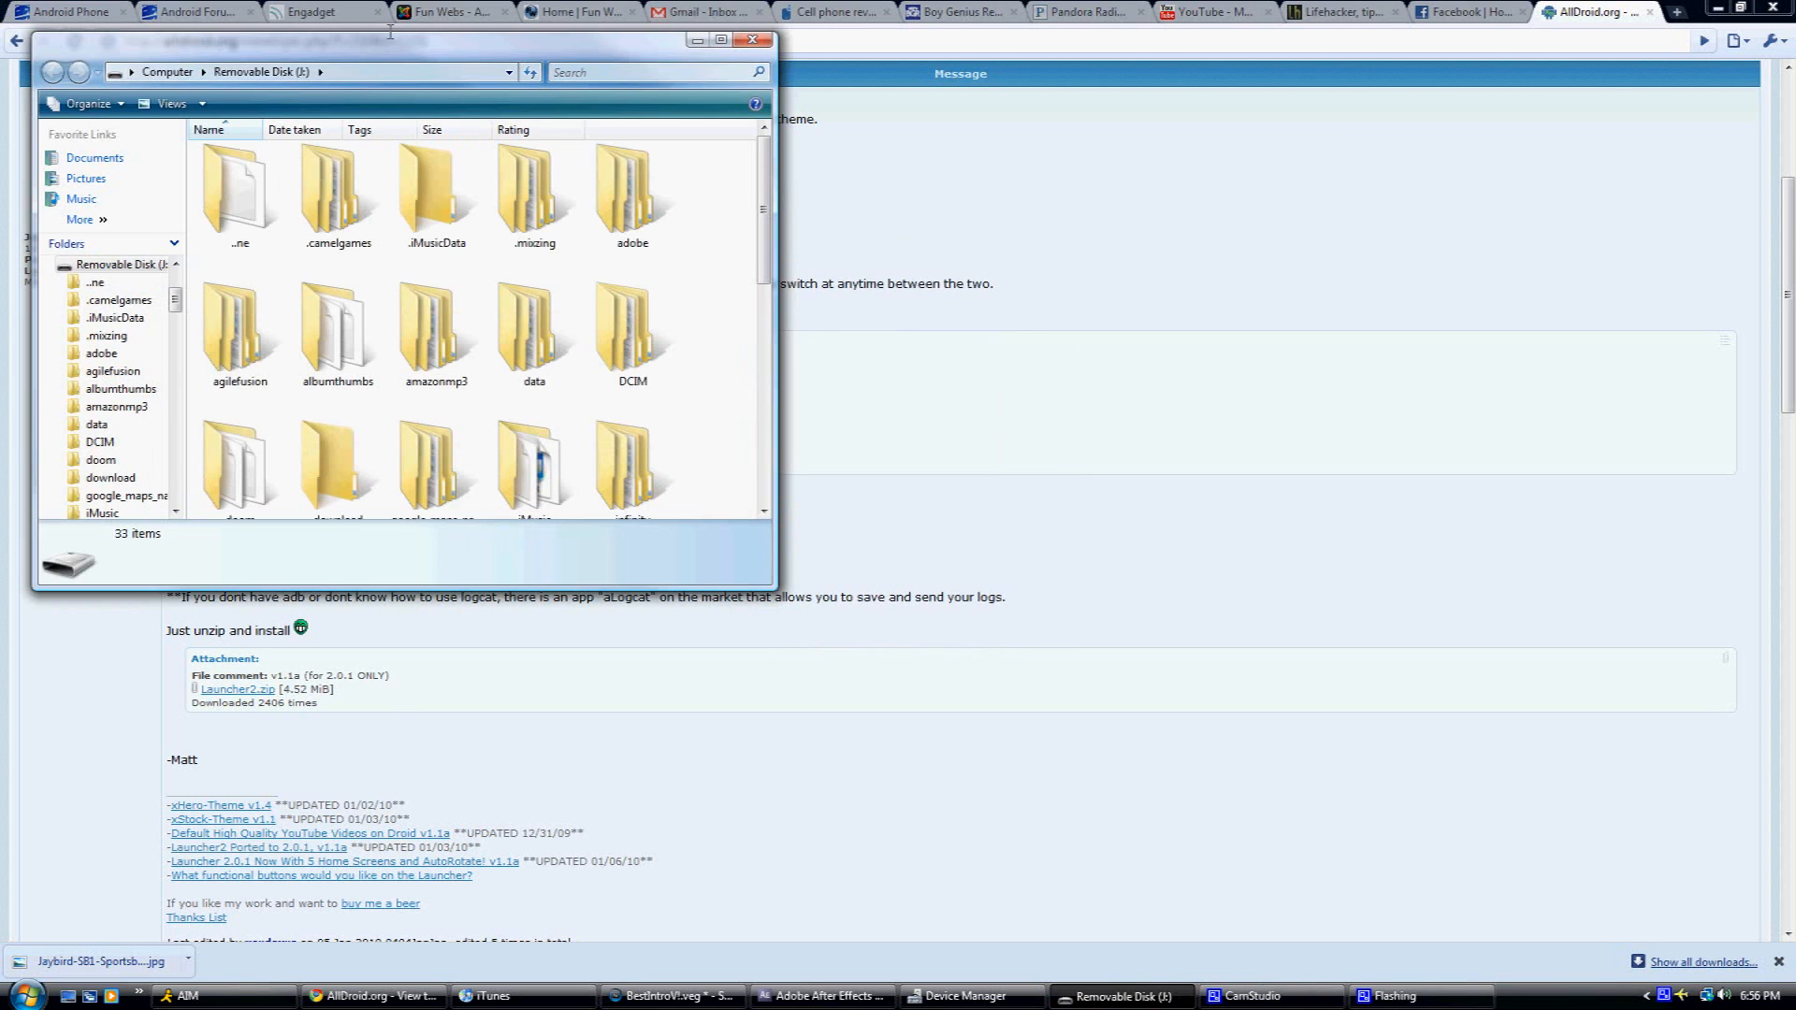
pyautogui.moveTo(389, 39); pyautogui.dragTo(914, 230)
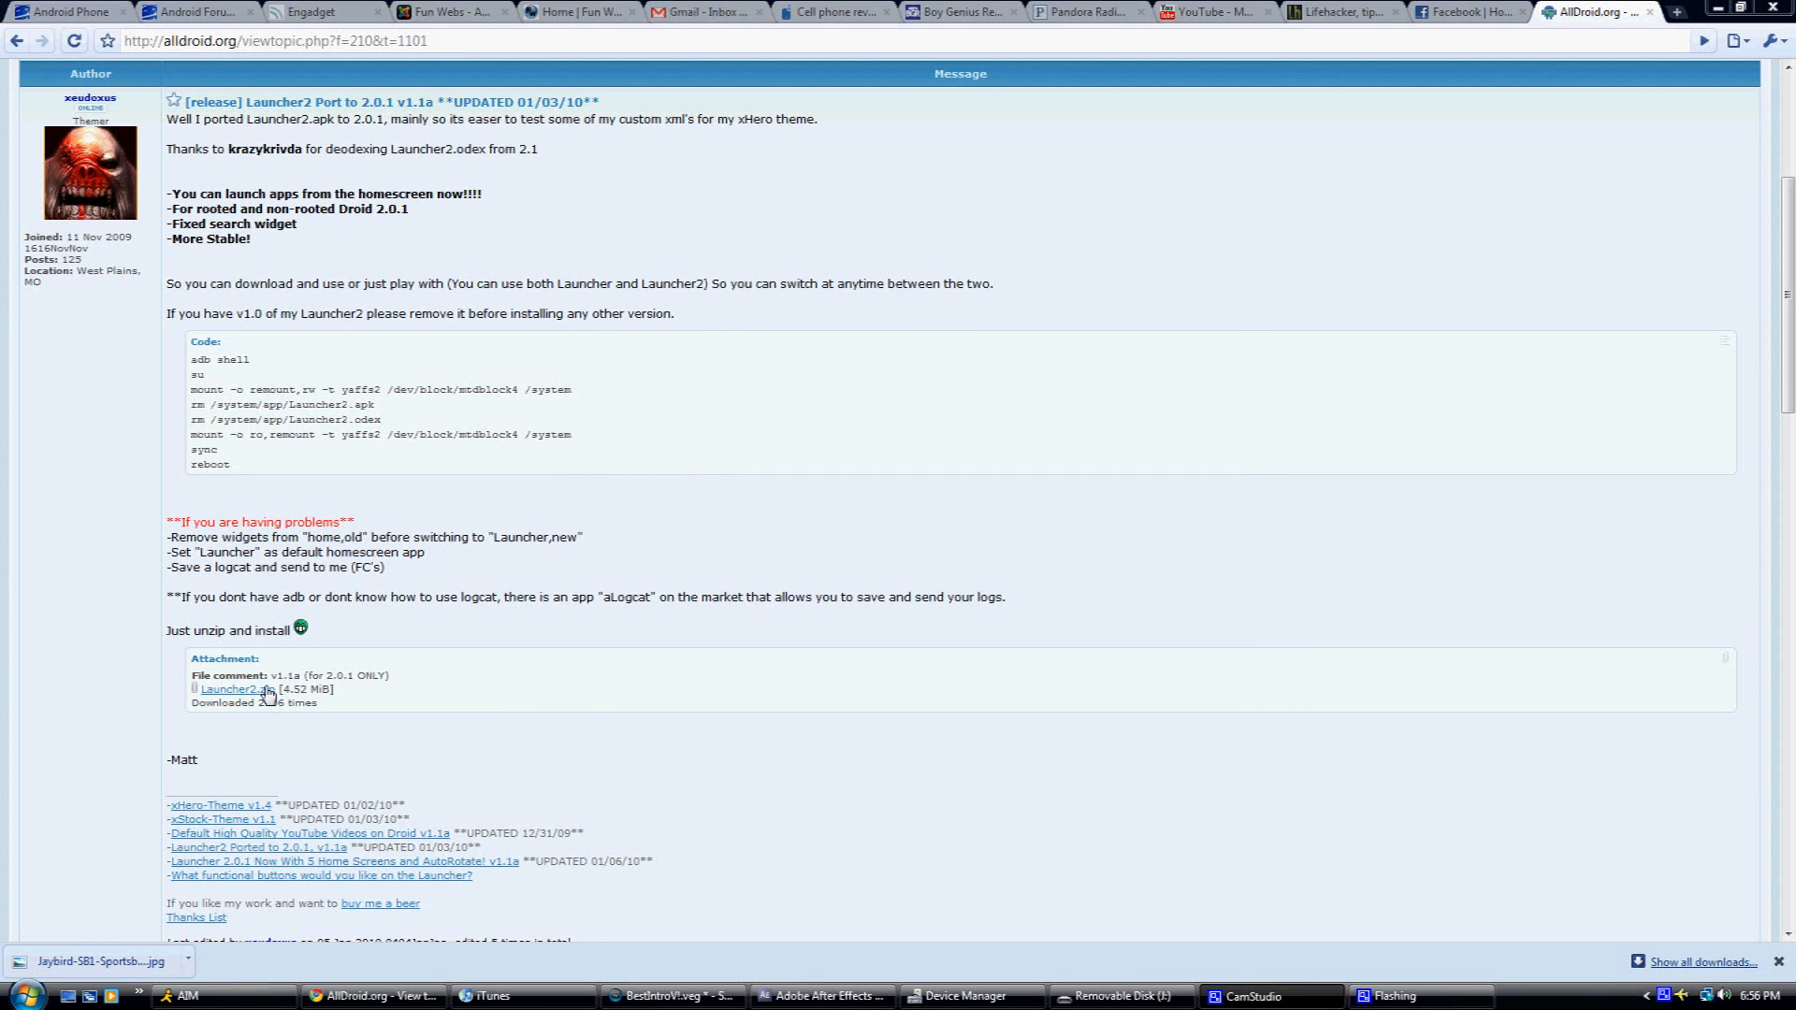
pyautogui.click(237, 689)
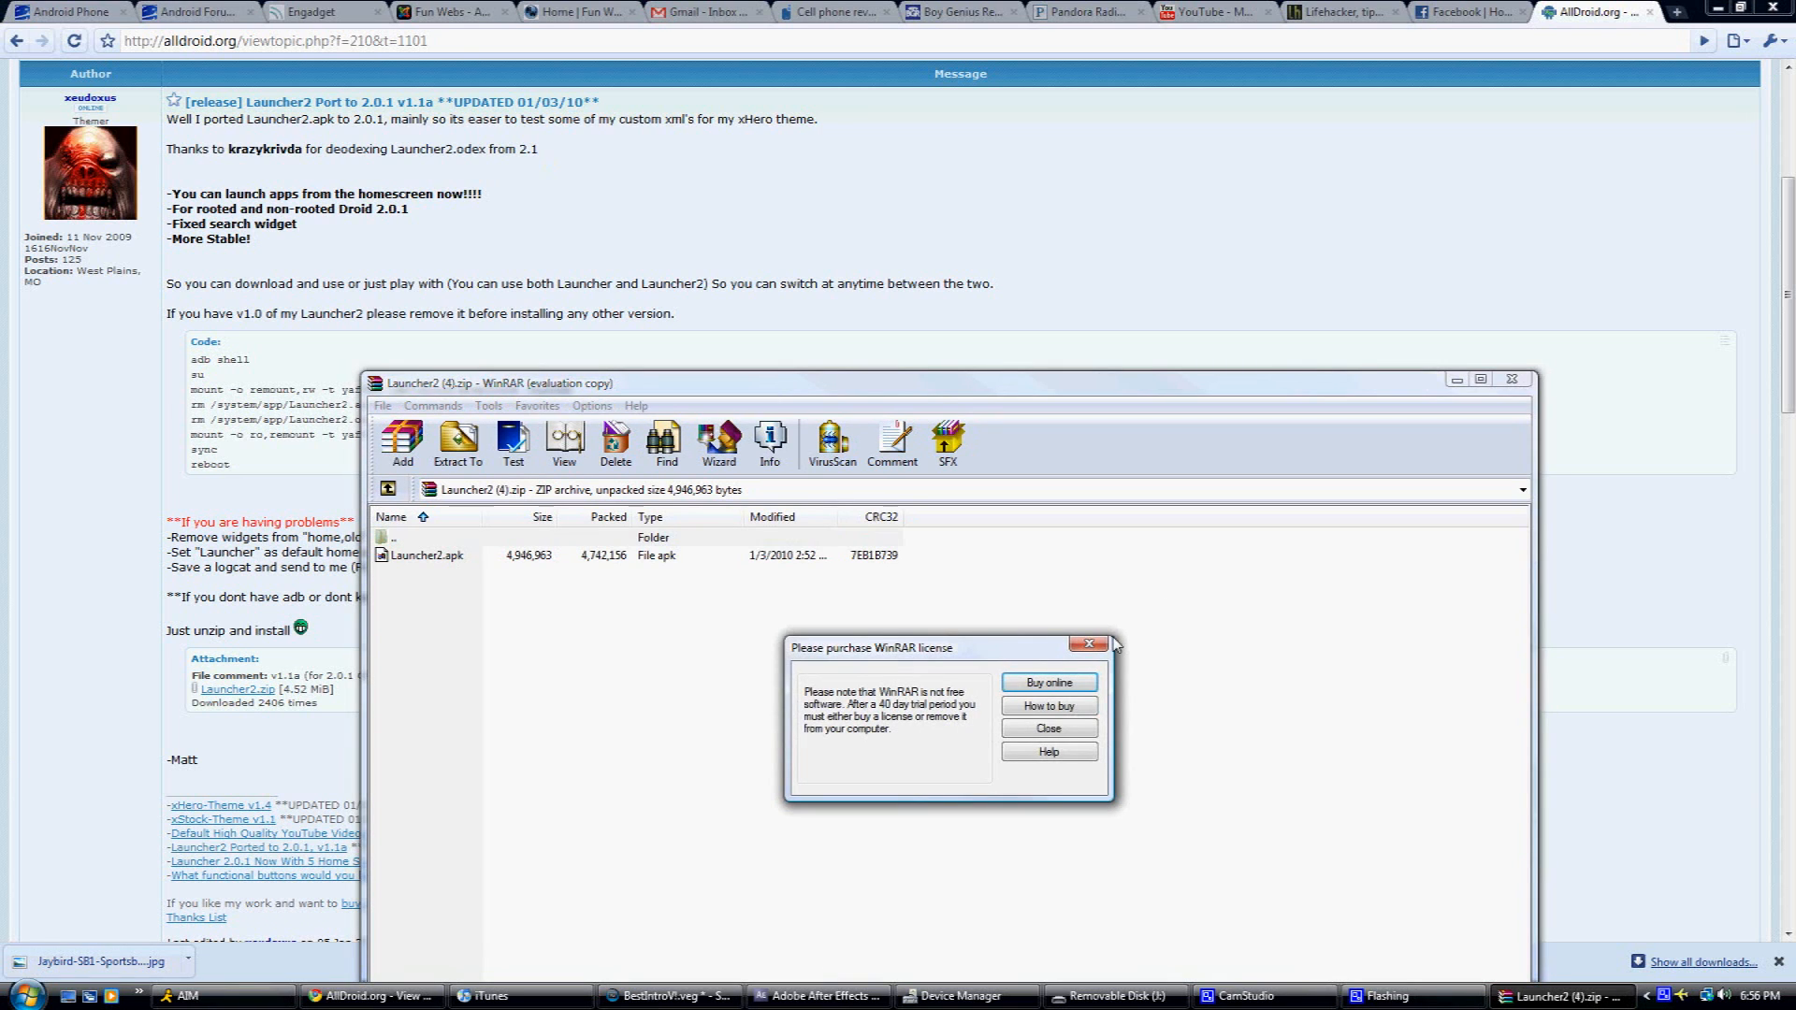
# Dismiss WinRAR's purchase reminder to reach the archive holding Launcher2.apk.
pyautogui.click(1046, 728)
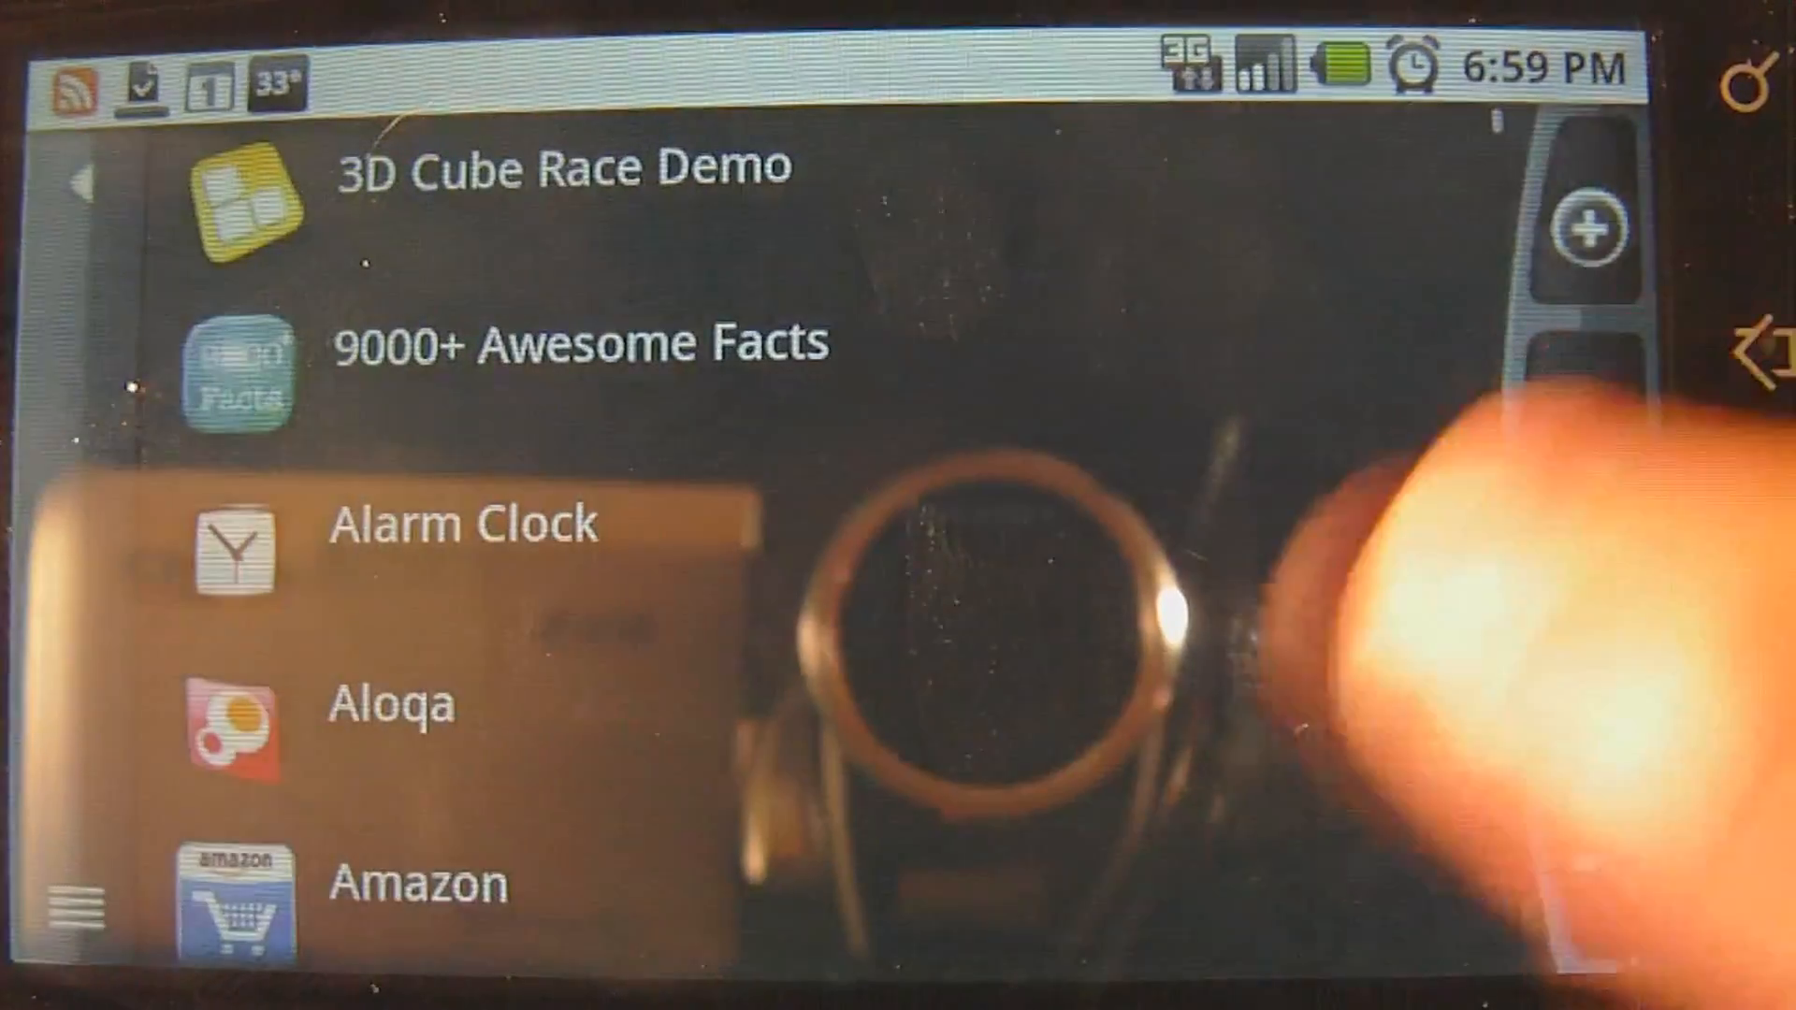
# Scroll down the app drawer and launch Installer.
pyautogui.scroll(-3)
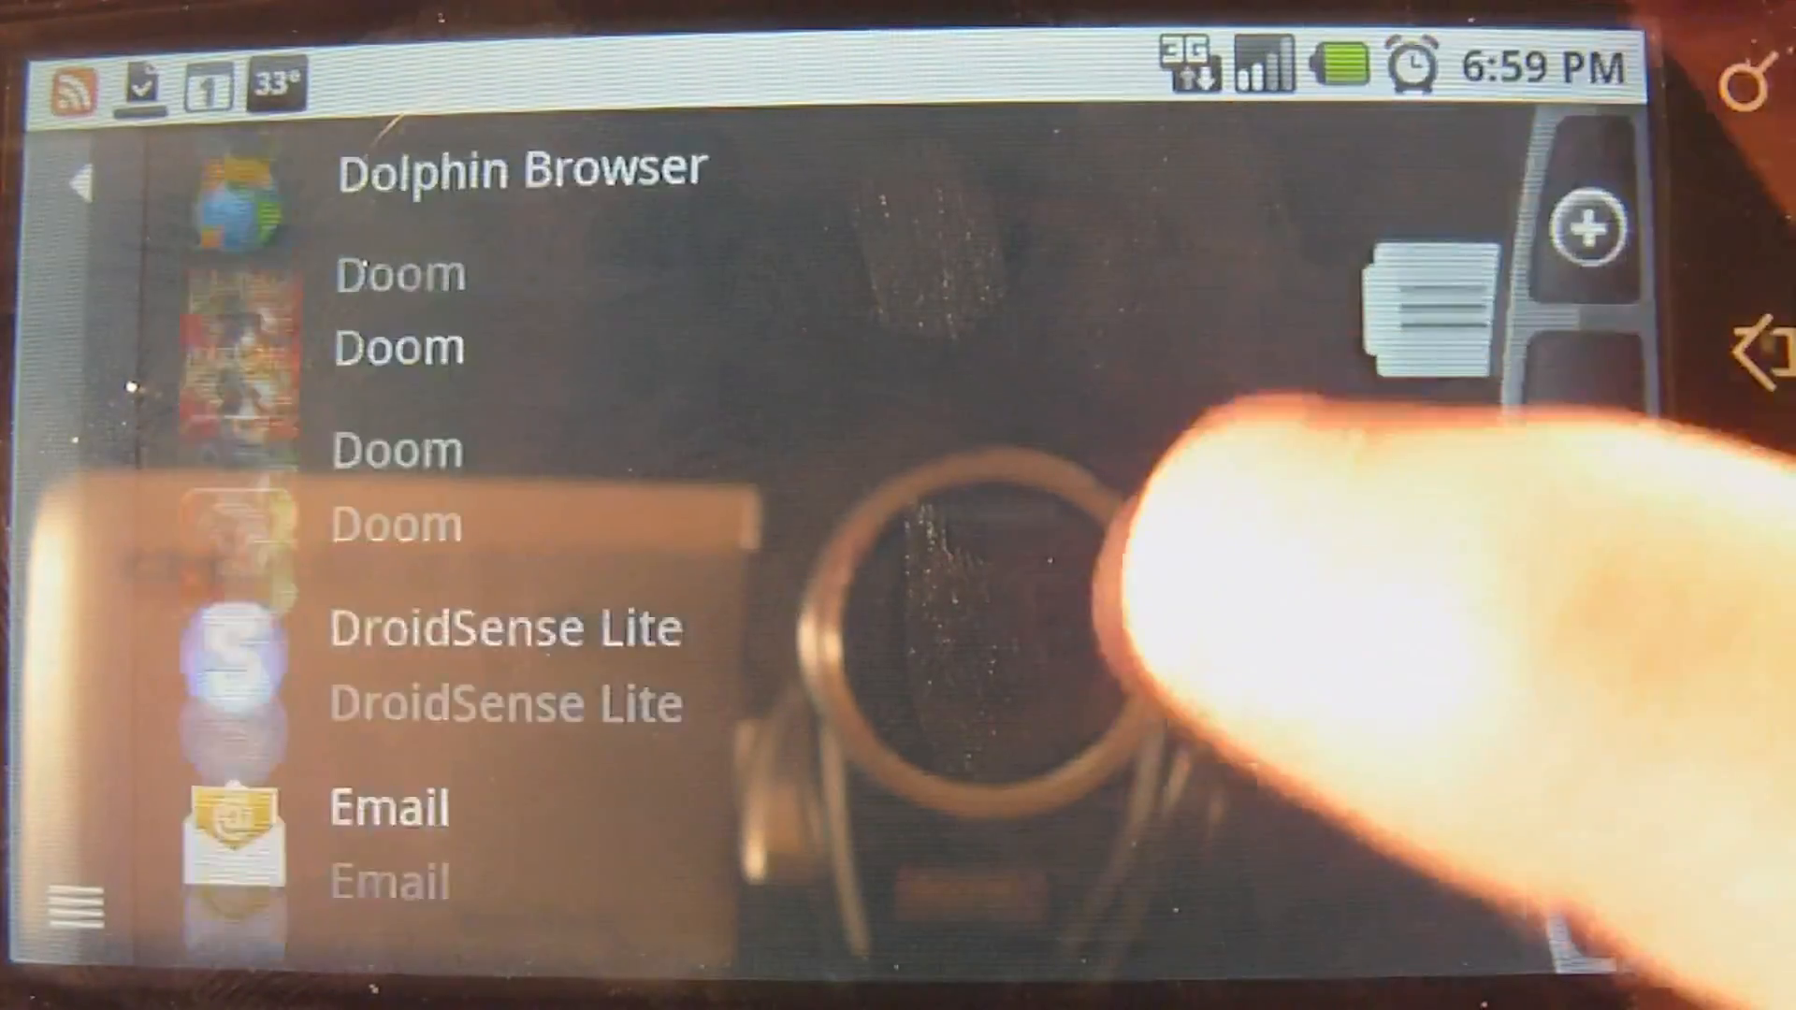
pyautogui.scroll(-3)
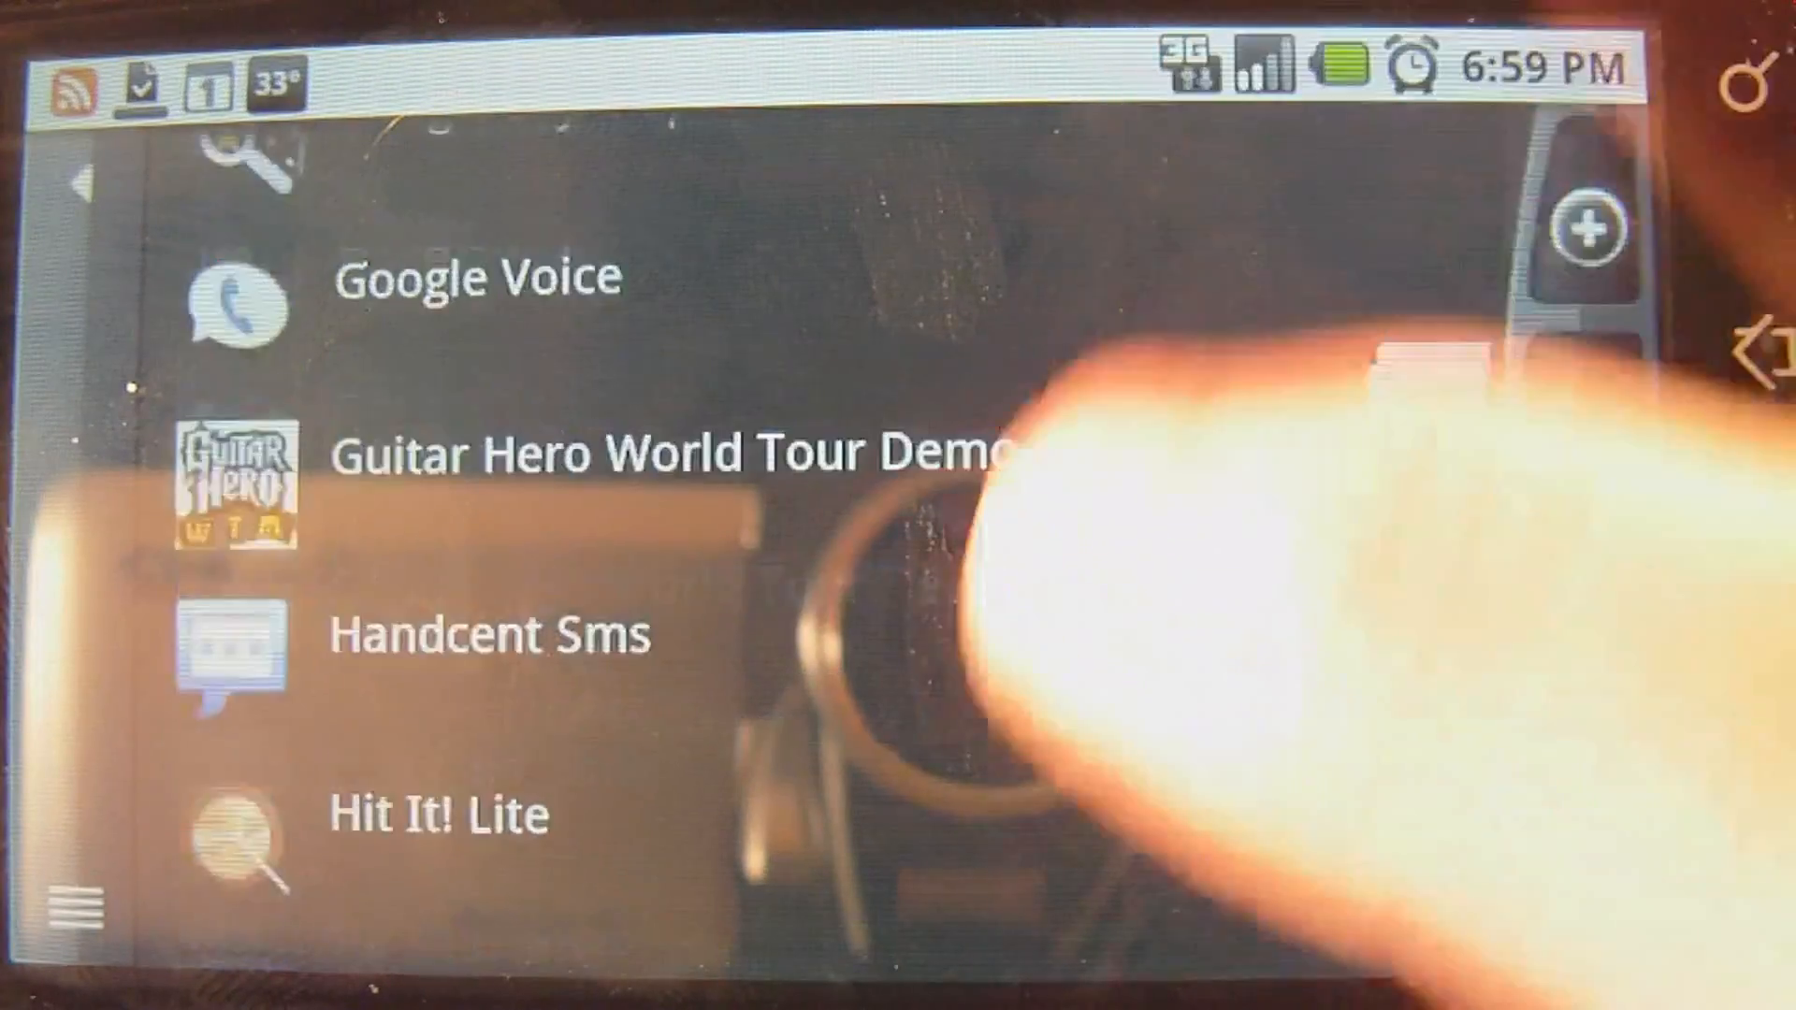
pyautogui.scroll(-3)
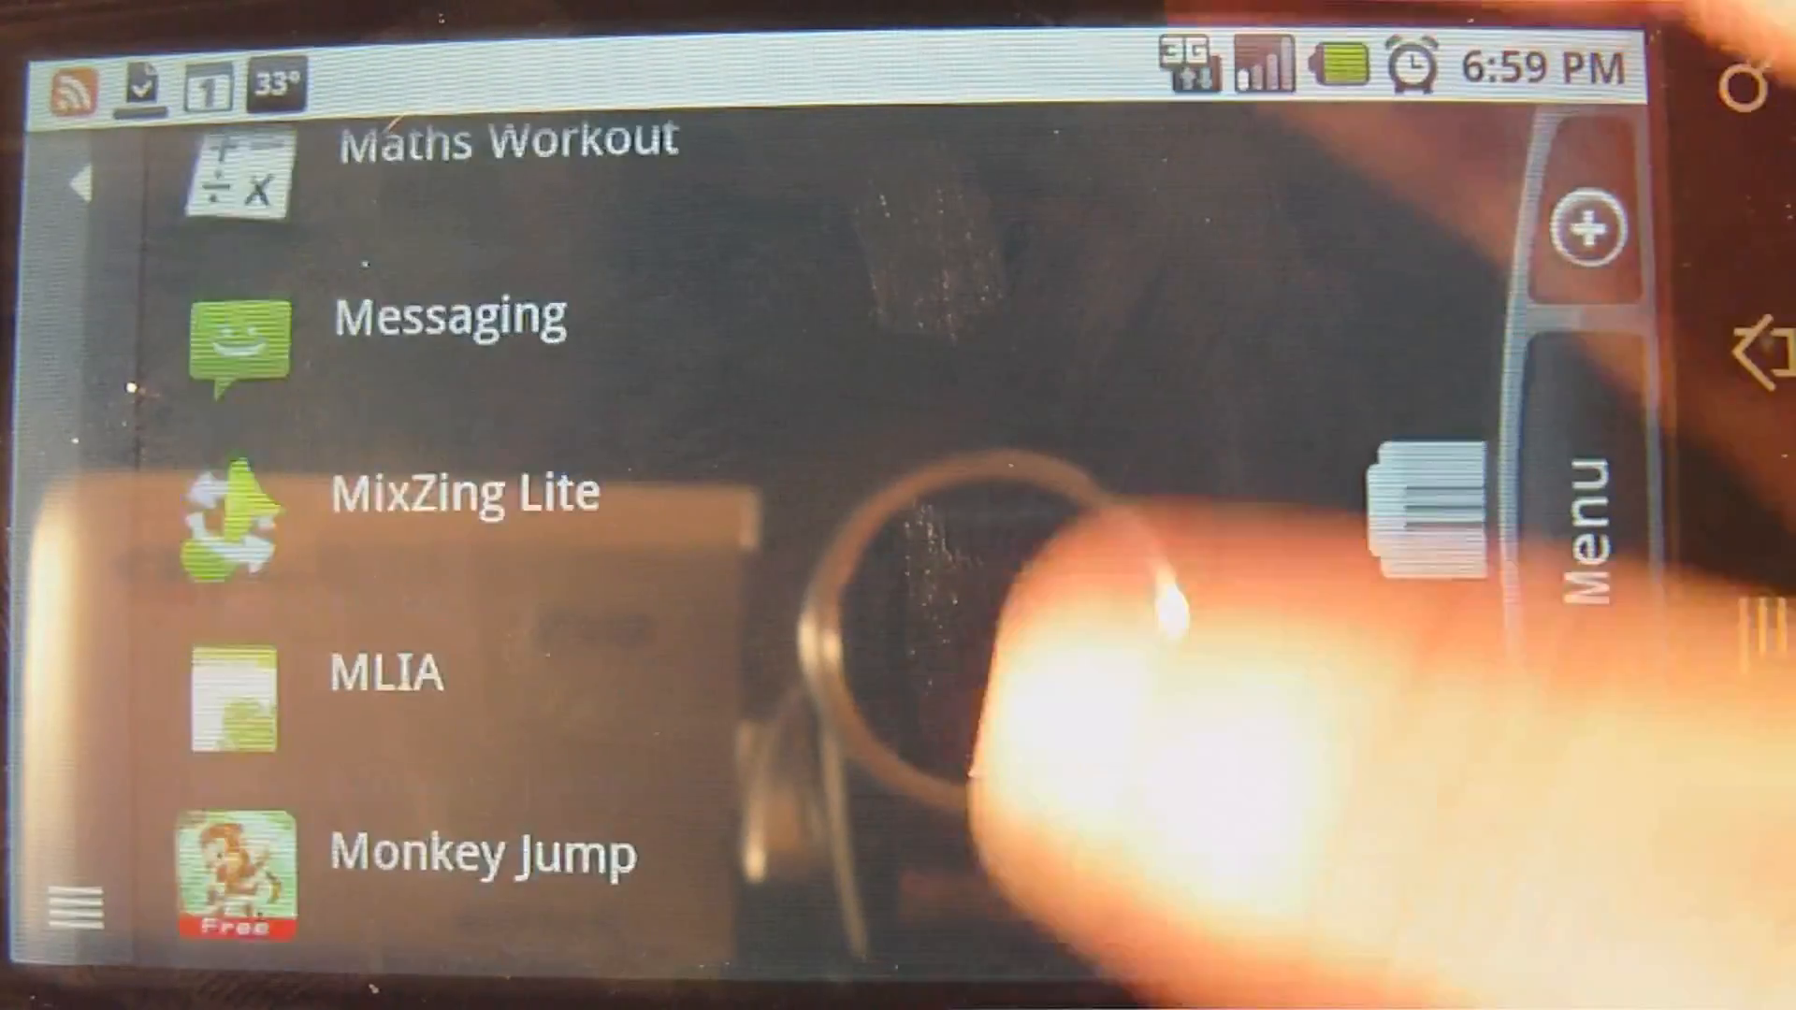
pyautogui.scroll(-3)
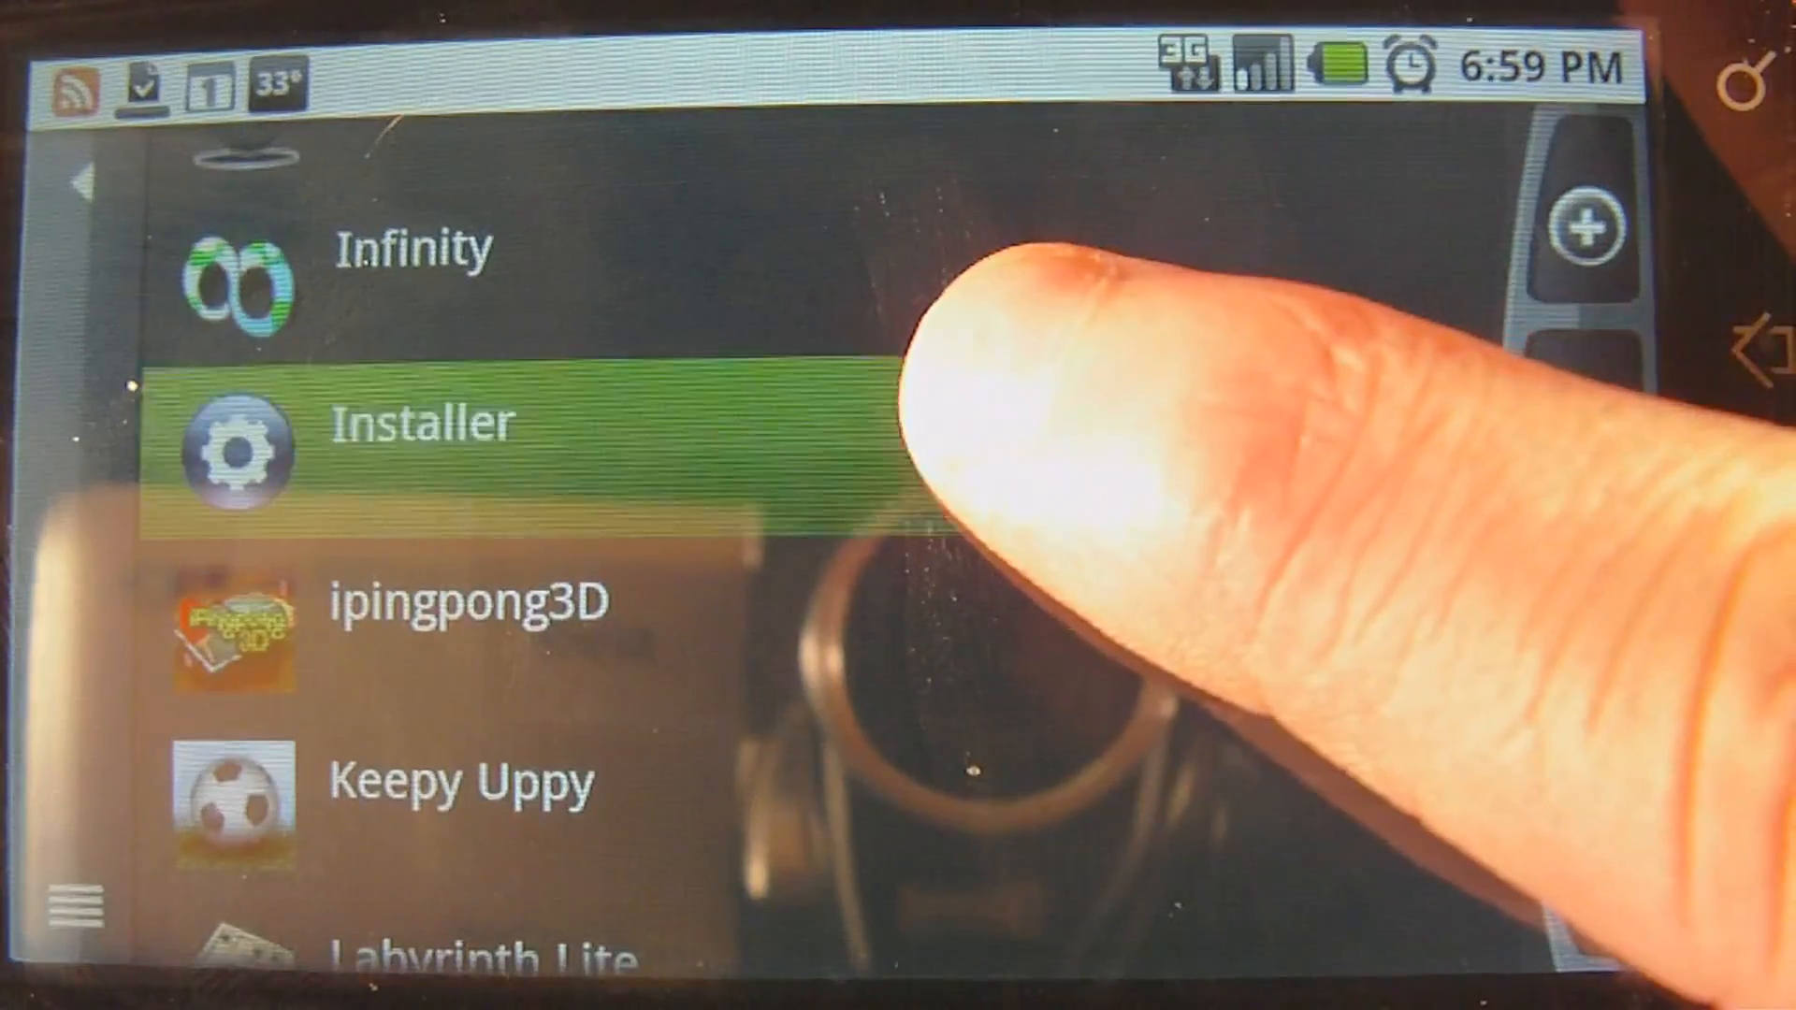
pyautogui.click(425, 421)
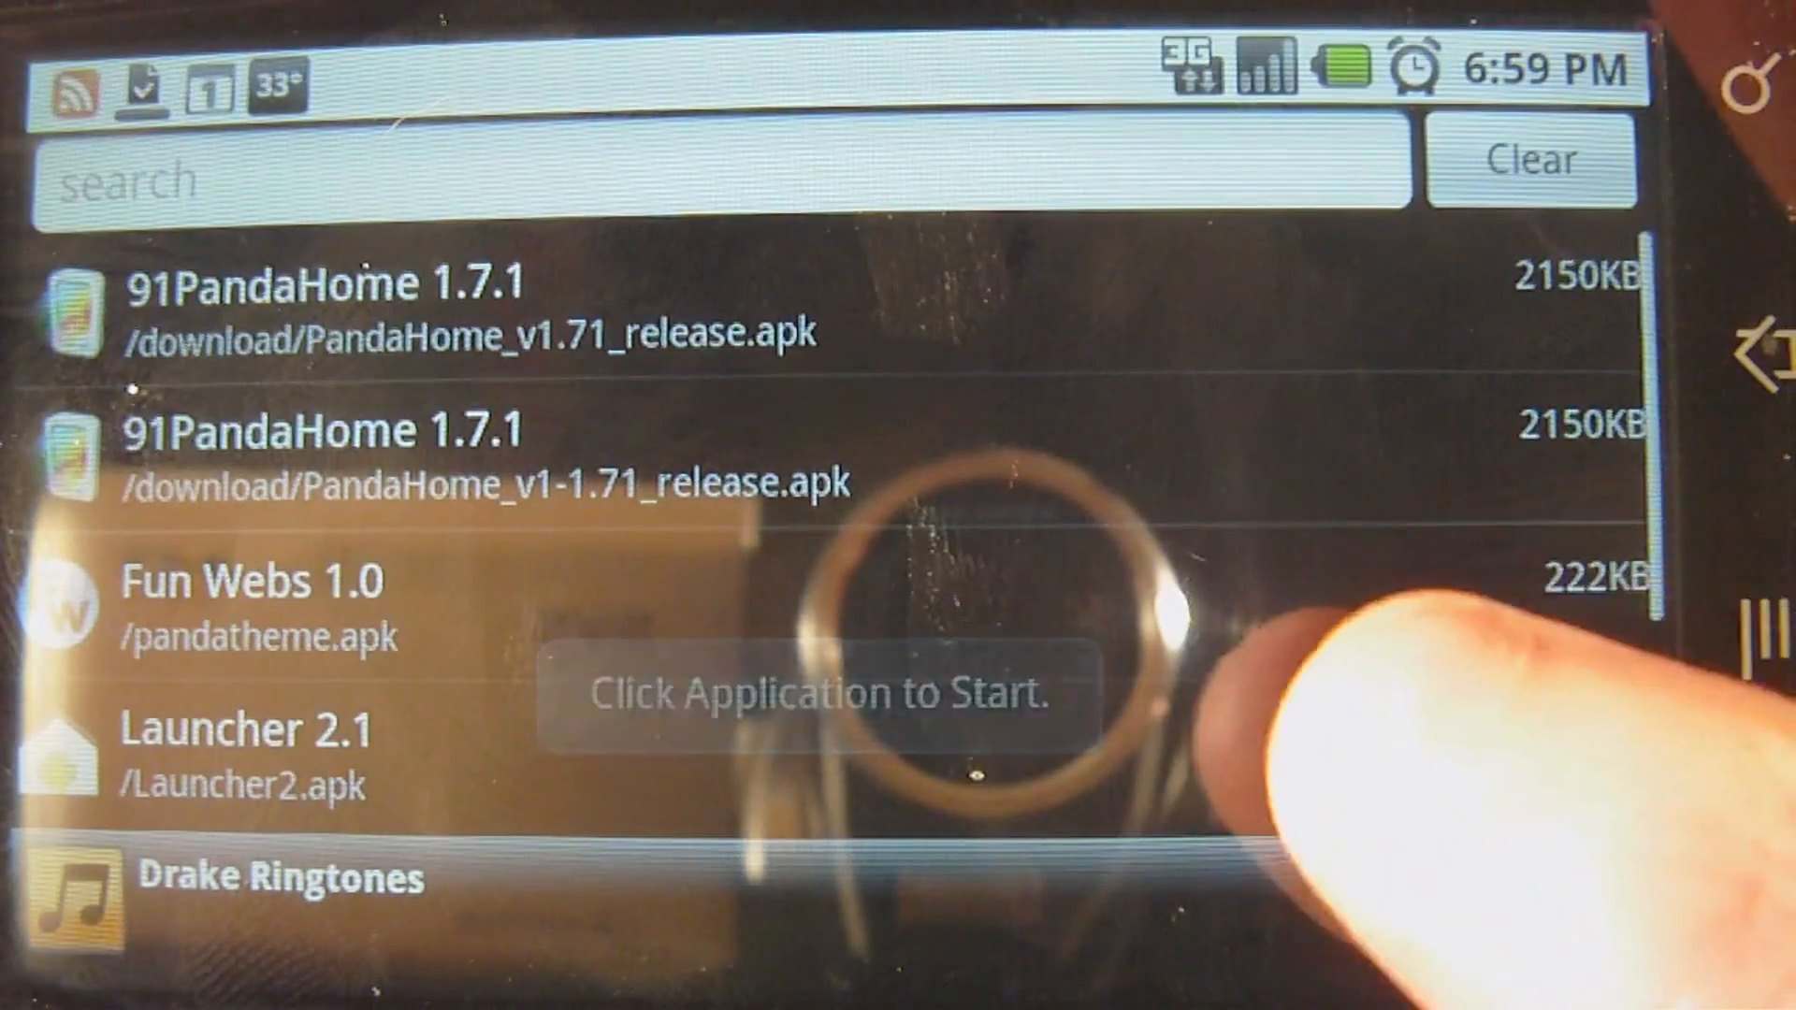
# Pick 'Launcher 2.1 /Launcher2.apk' and choose Install from its popup.
pyautogui.click(253, 756)
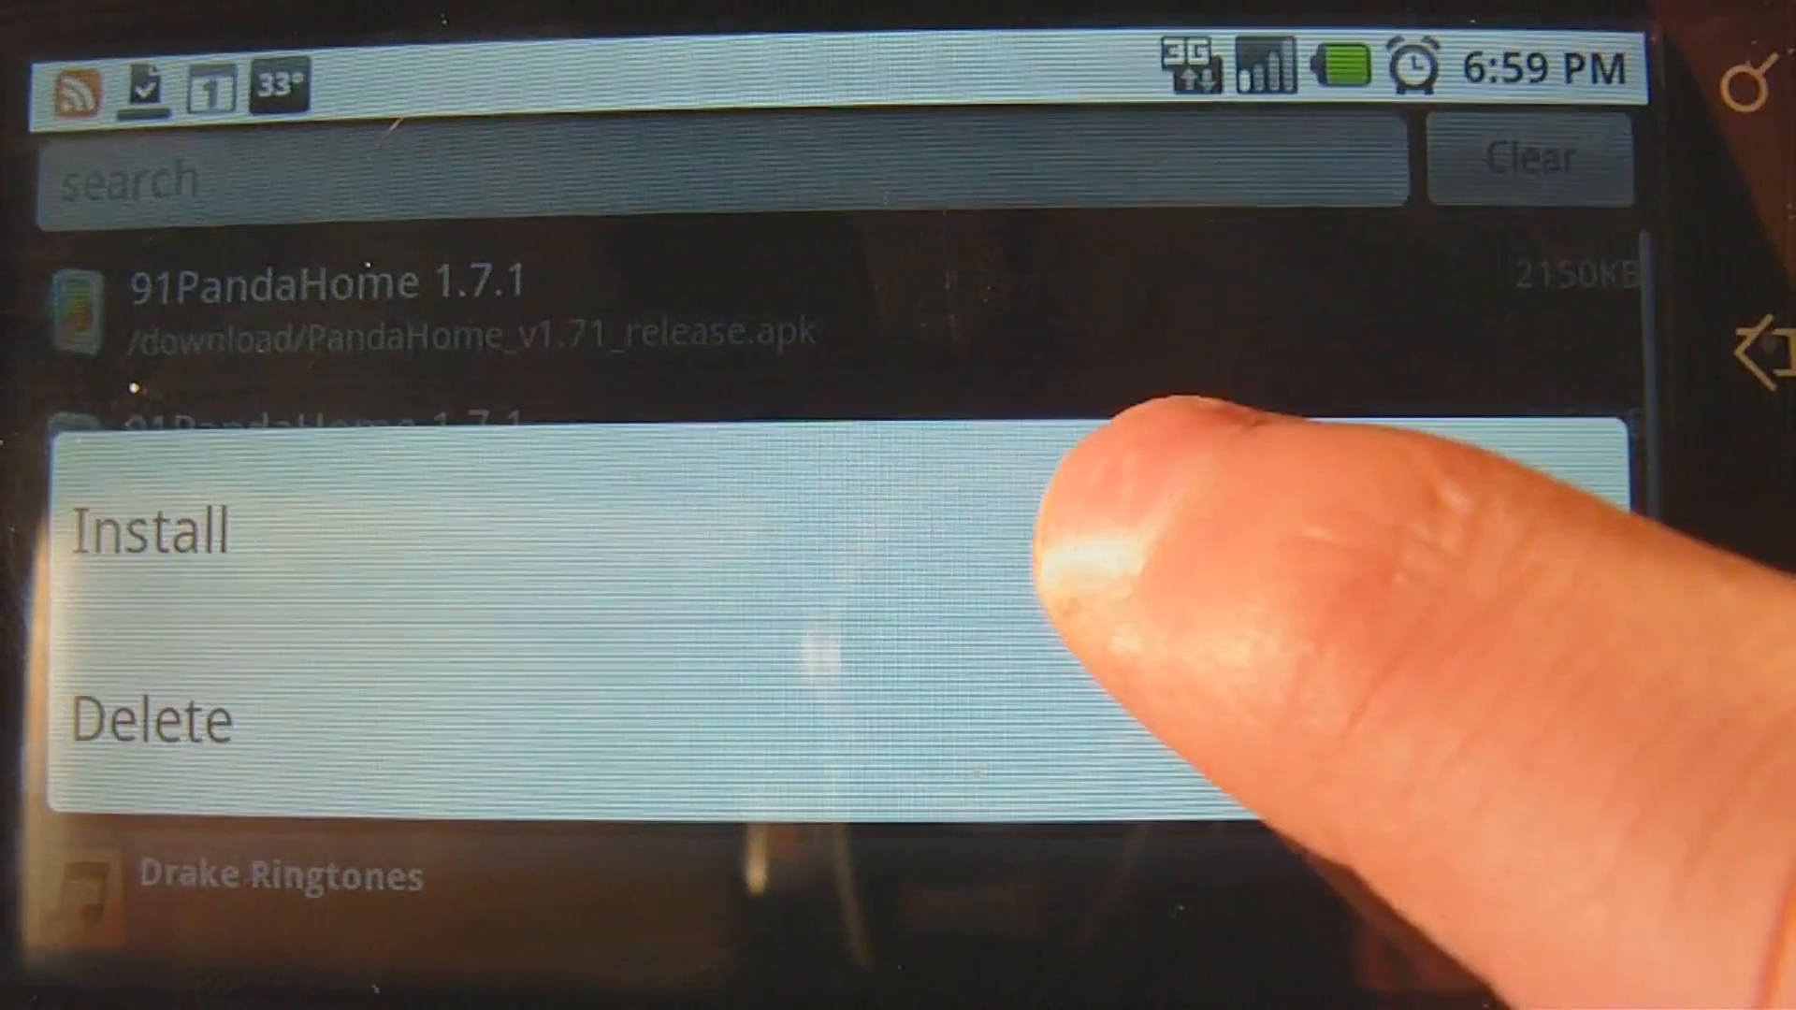
pyautogui.click(150, 531)
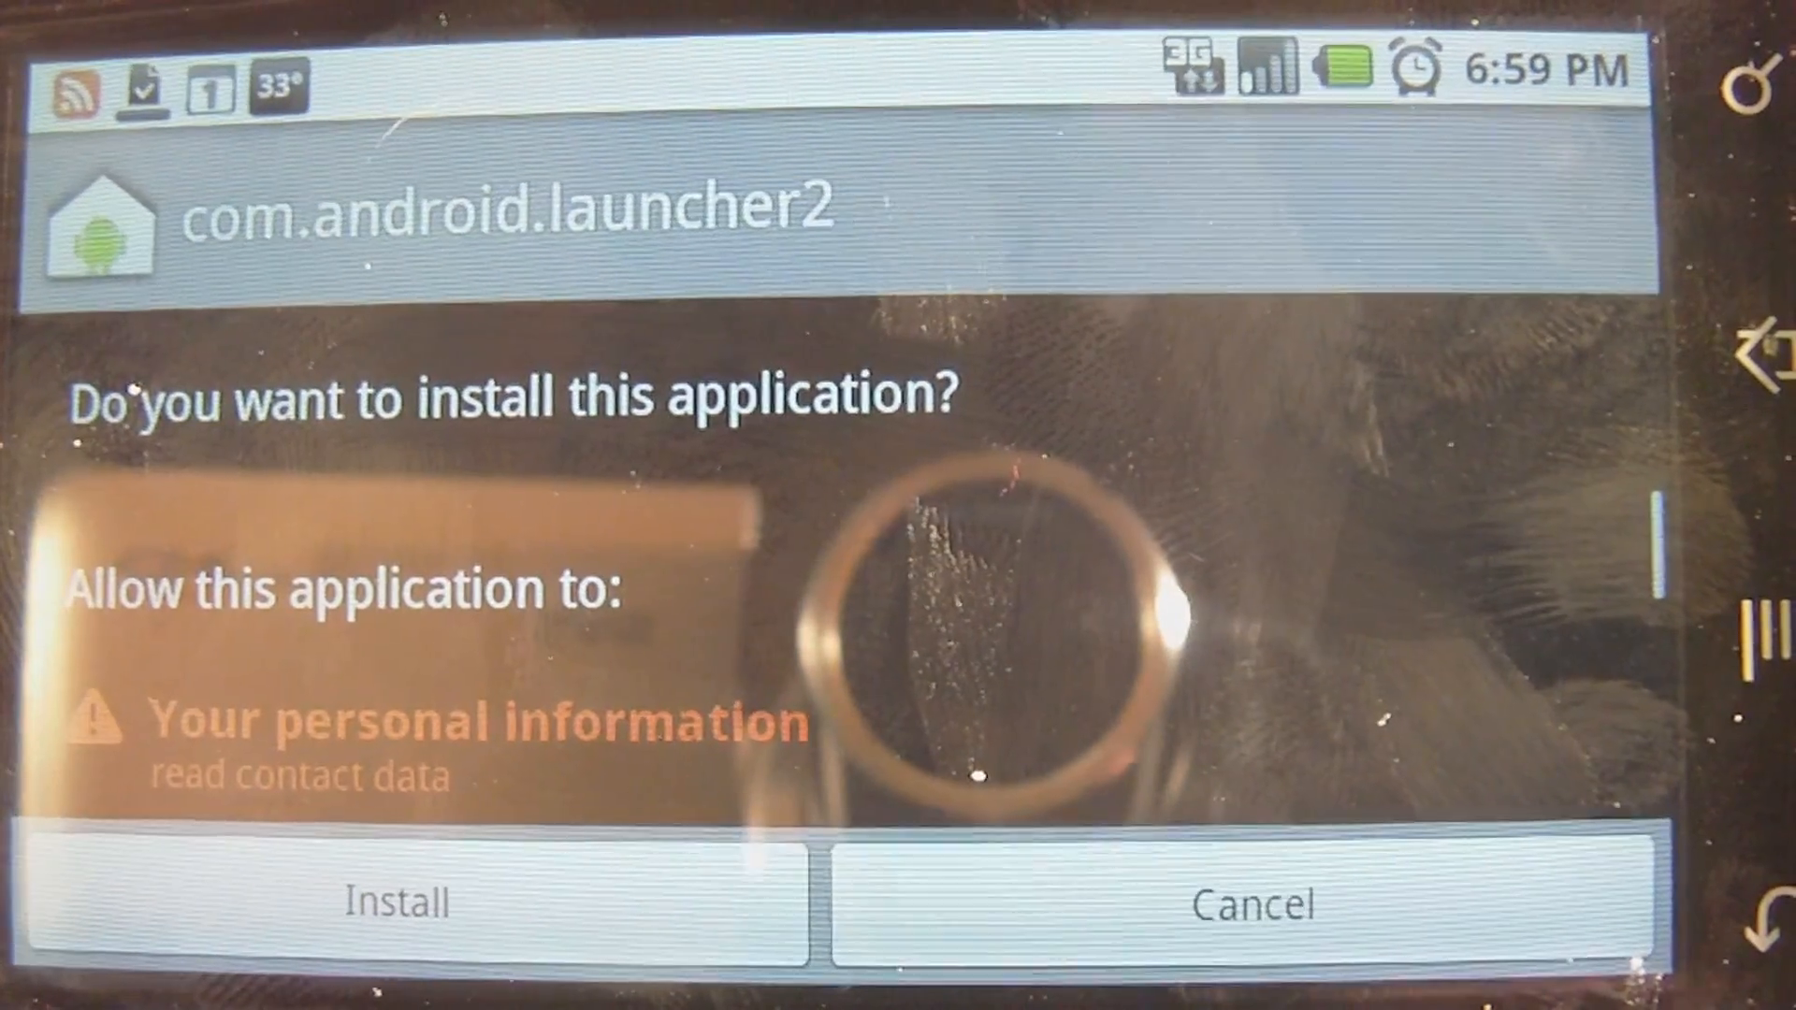
# Install com.android.launcher2 and dismiss the 'Application installed' confirmation with Done.
pyautogui.click(395, 900)
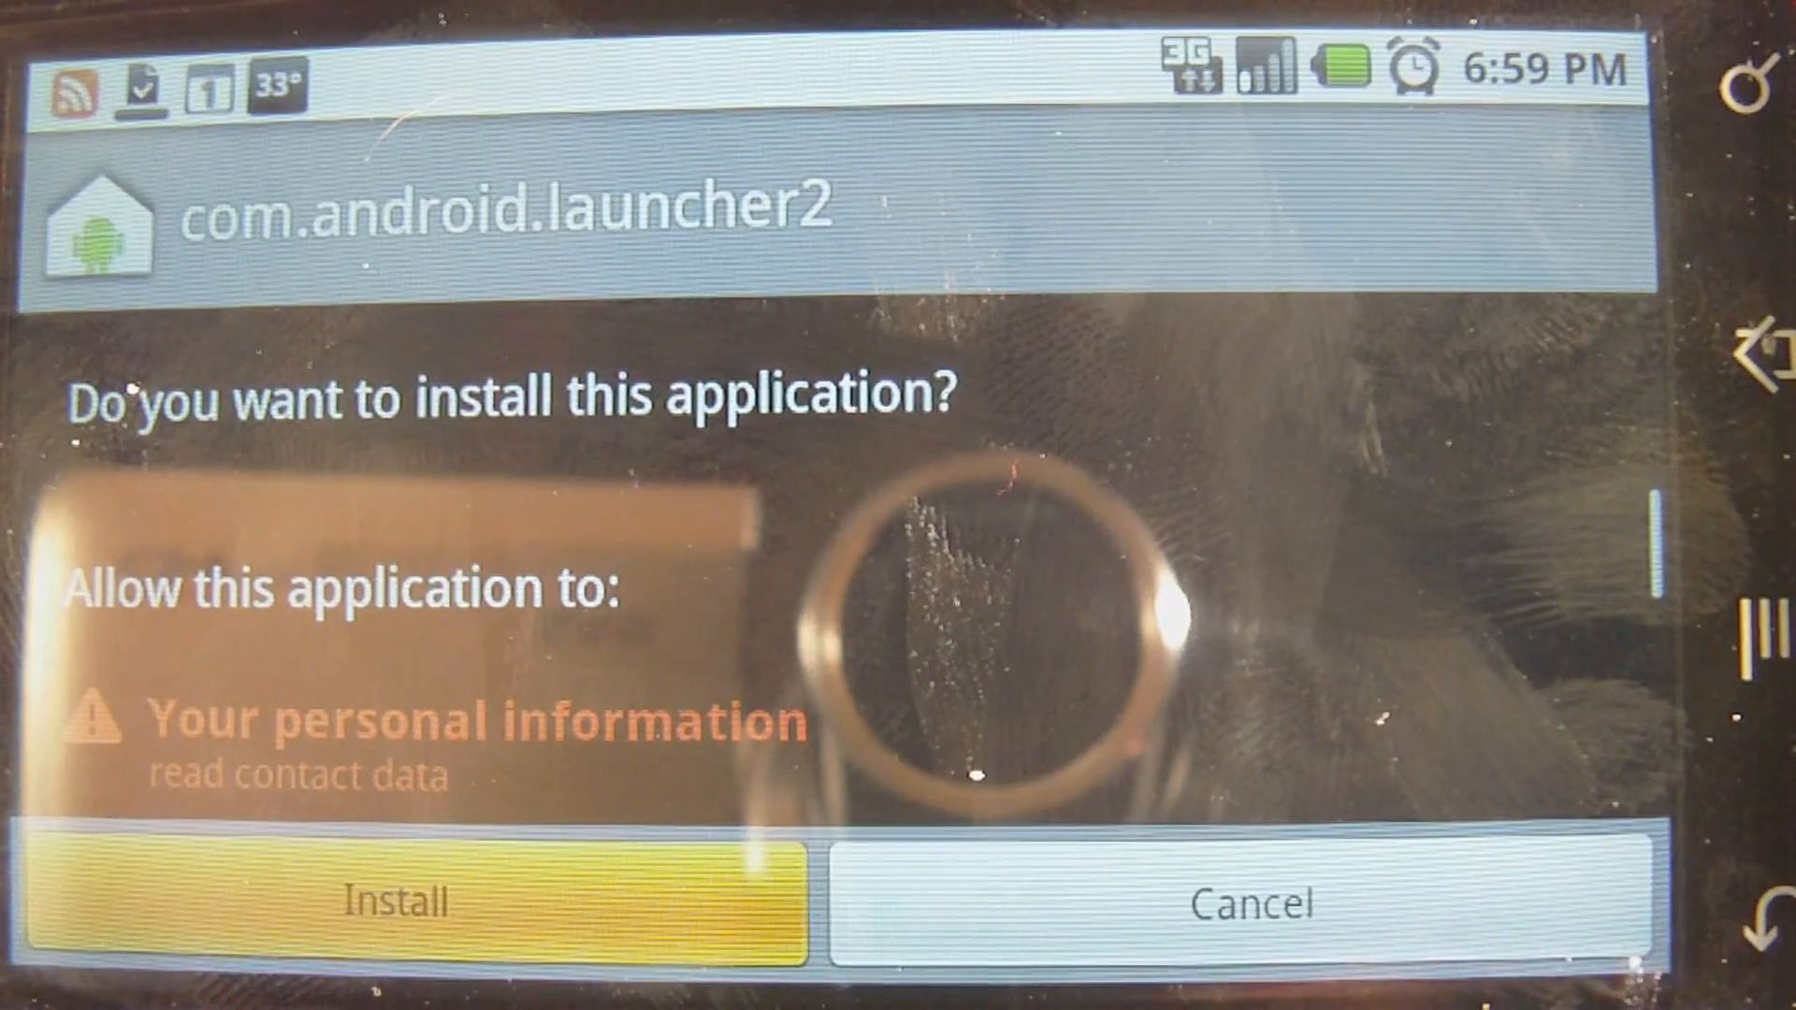
pyautogui.click(427, 900)
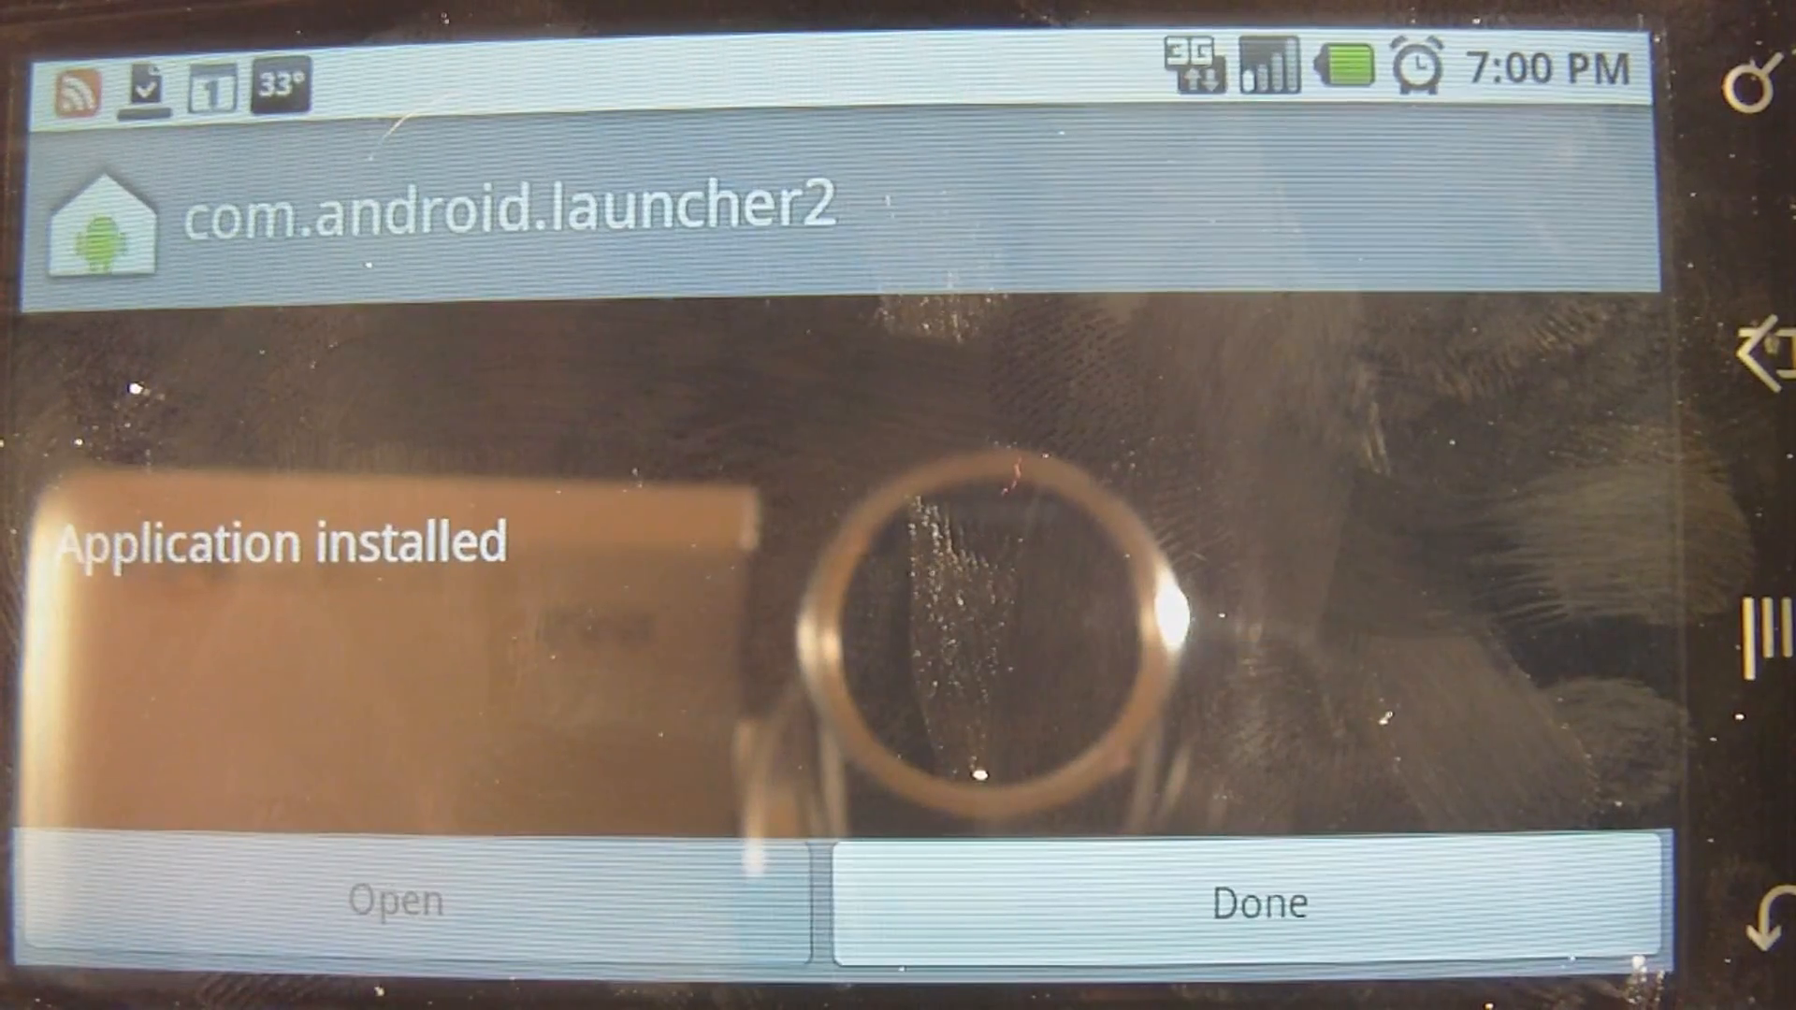
pyautogui.click(1257, 902)
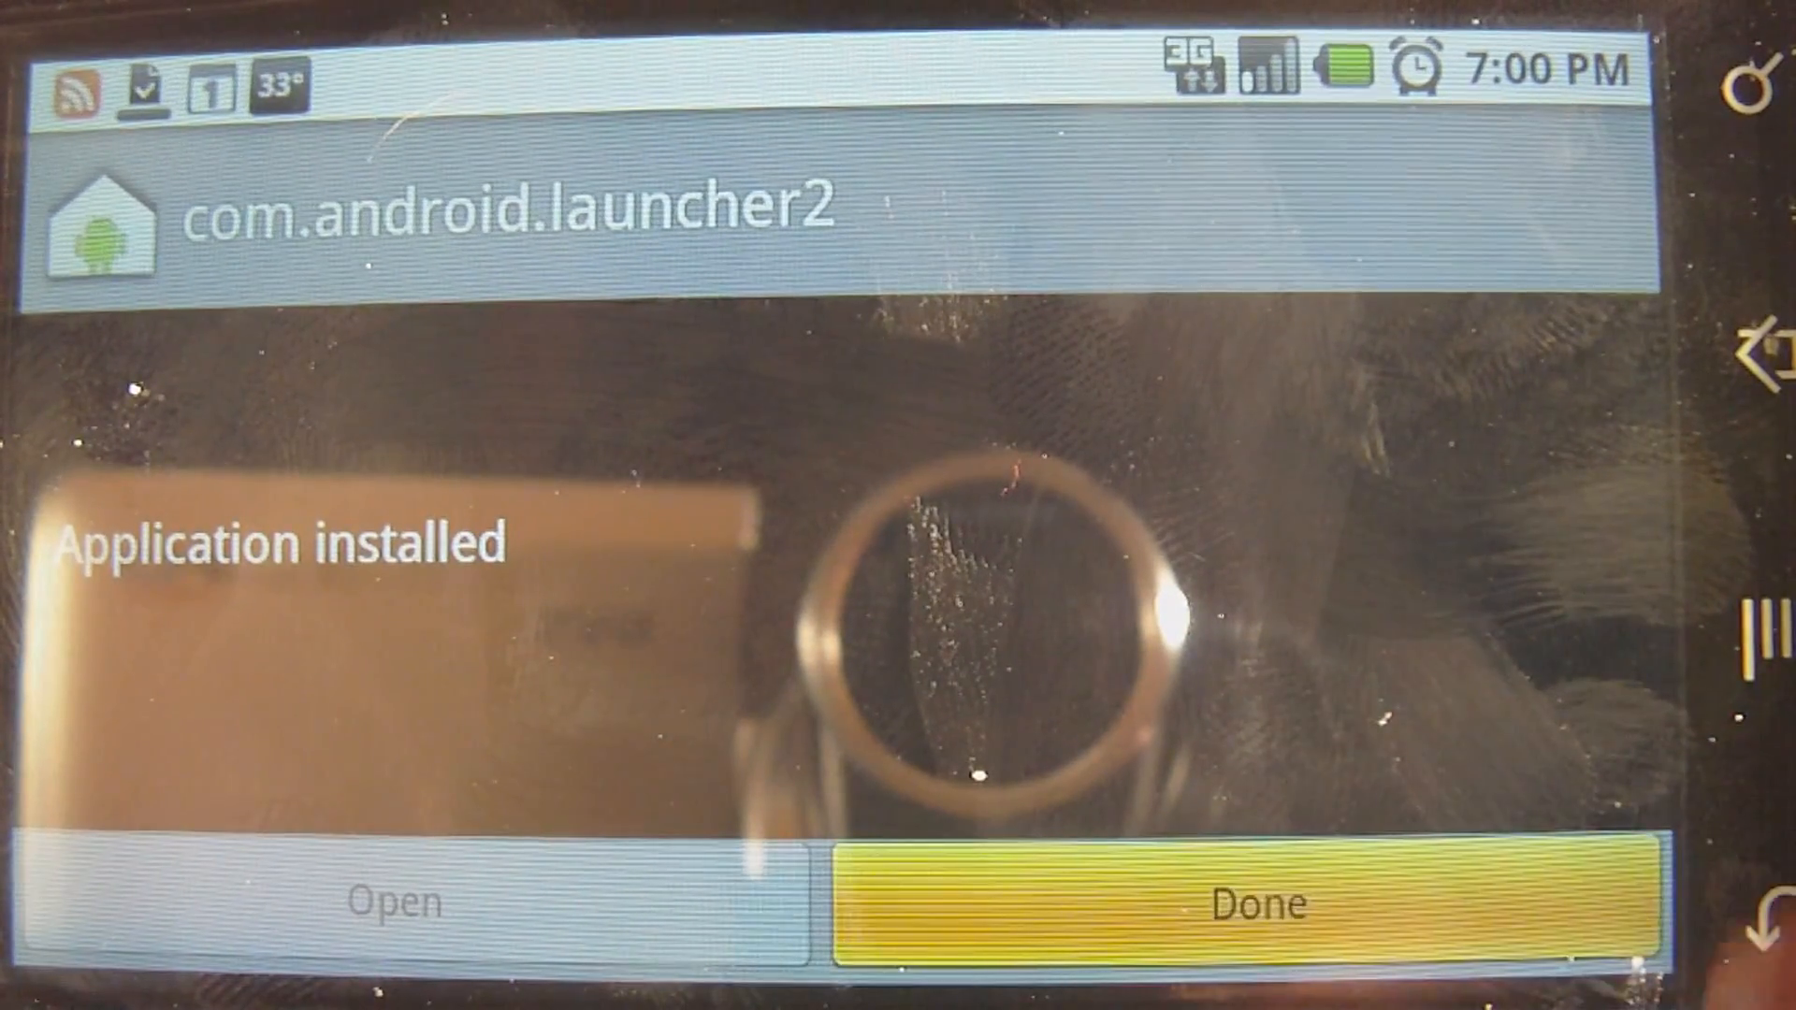
pyautogui.click(1258, 902)
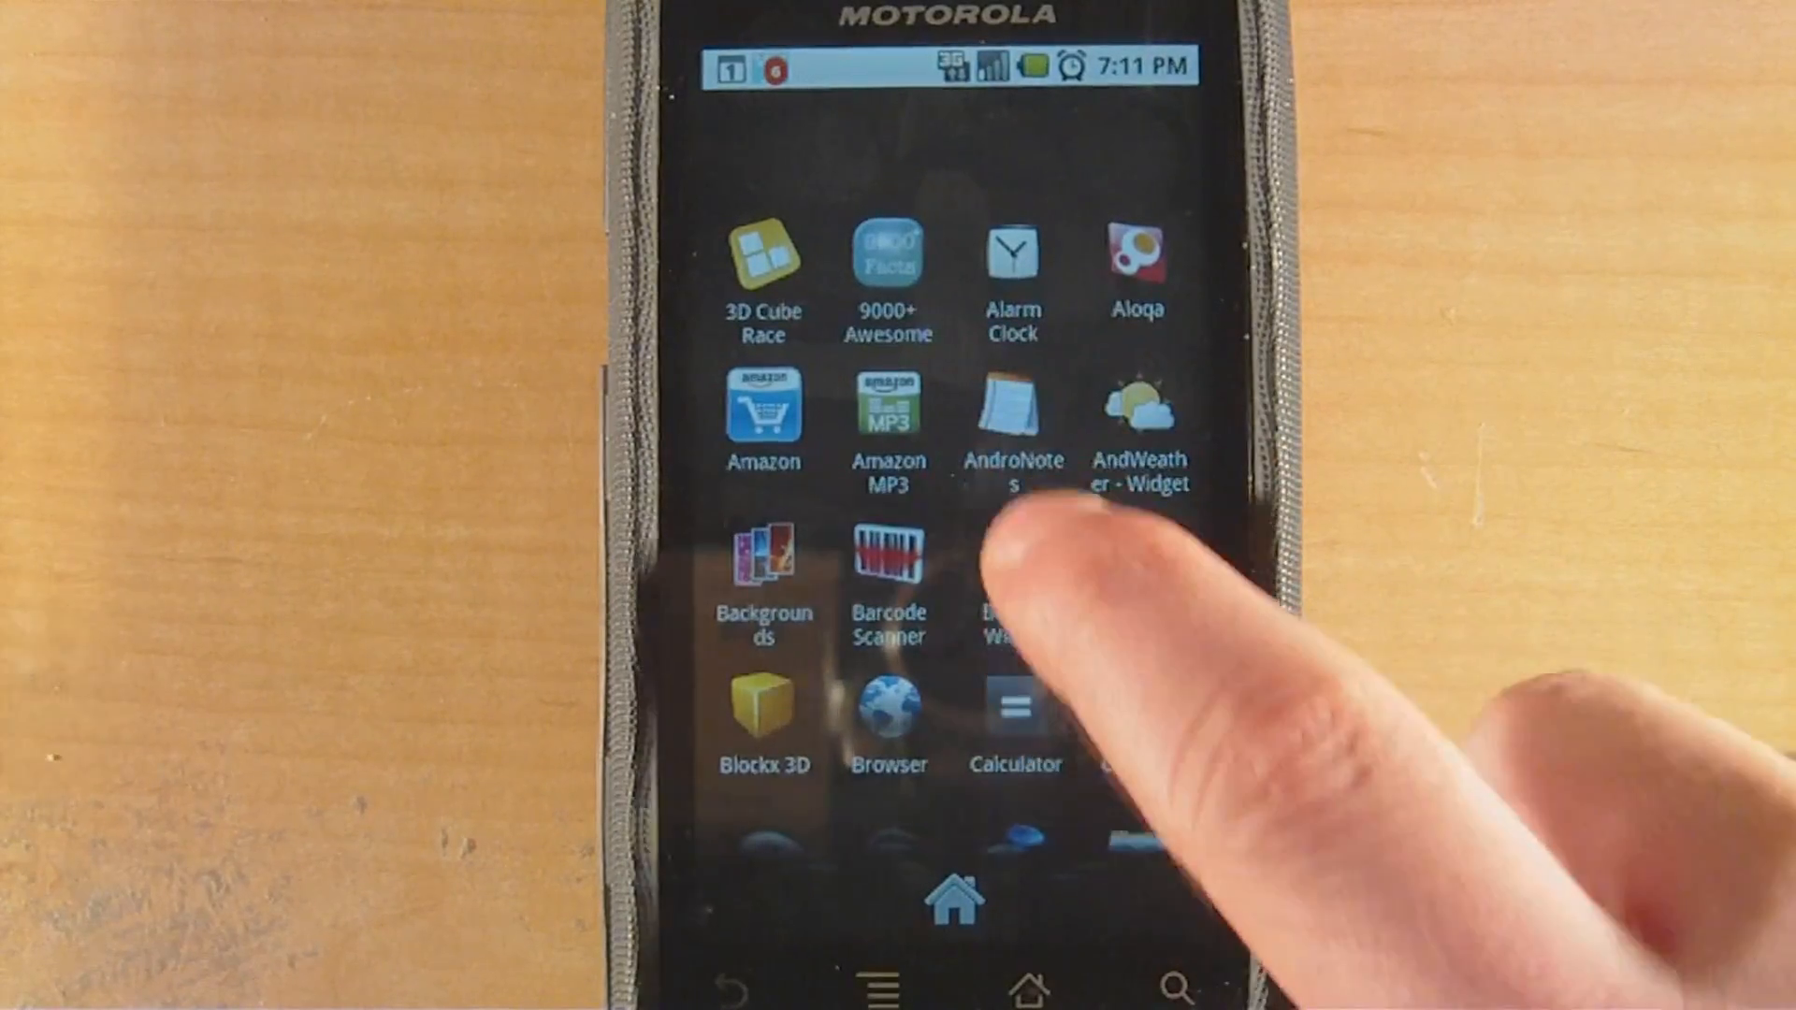
# Go Home to get the 'Complete action using' chooser offering GDE, Home and Launcher.
pyautogui.scroll(-3)
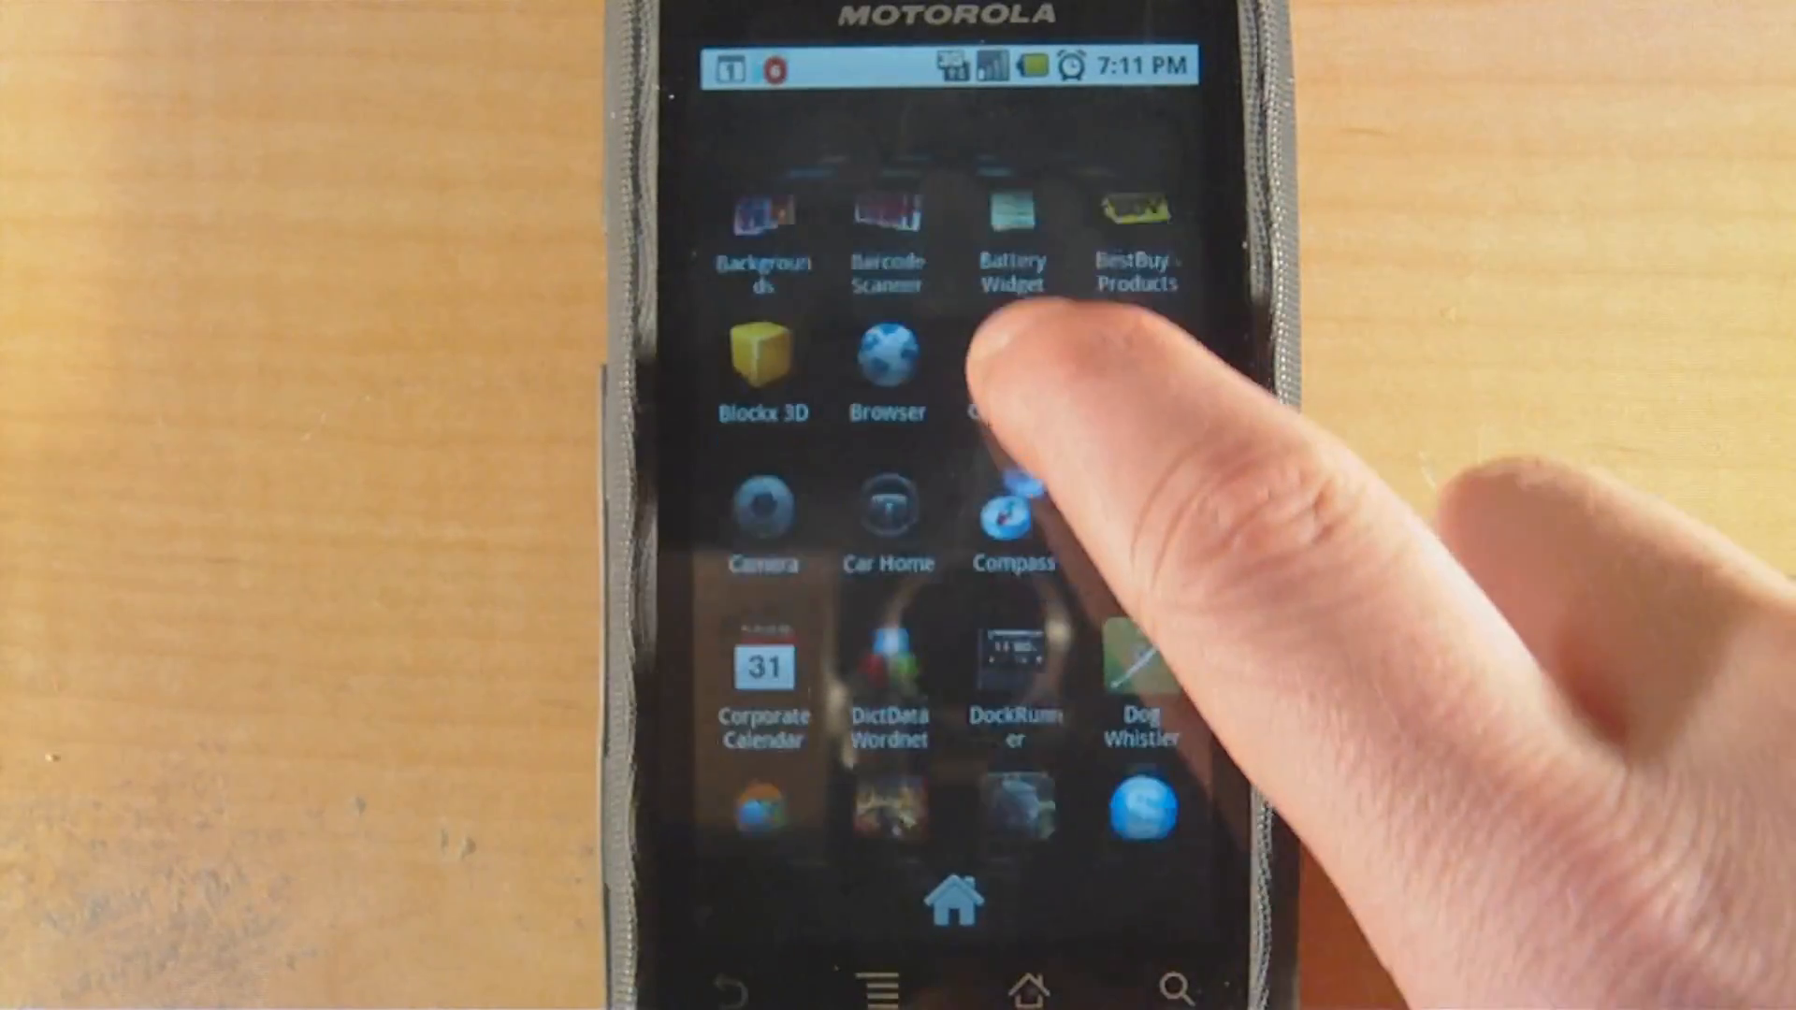
pyautogui.scroll(-3)
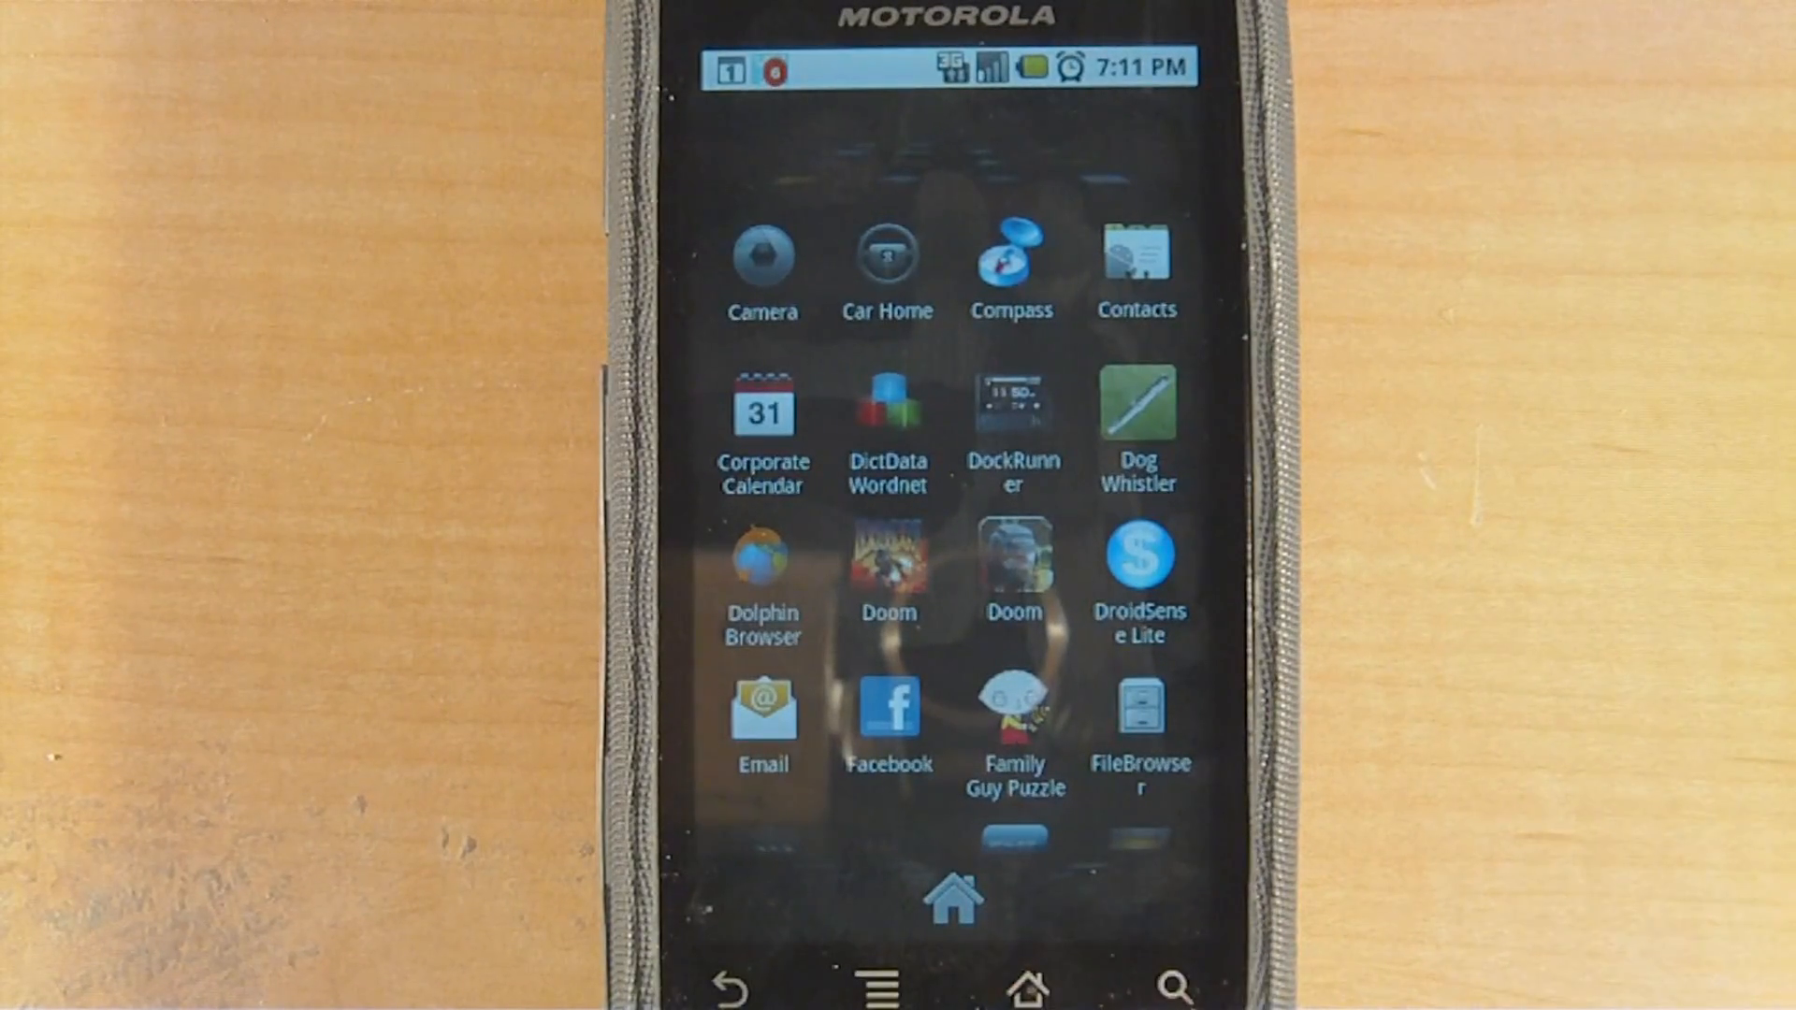
pyautogui.click(1026, 986)
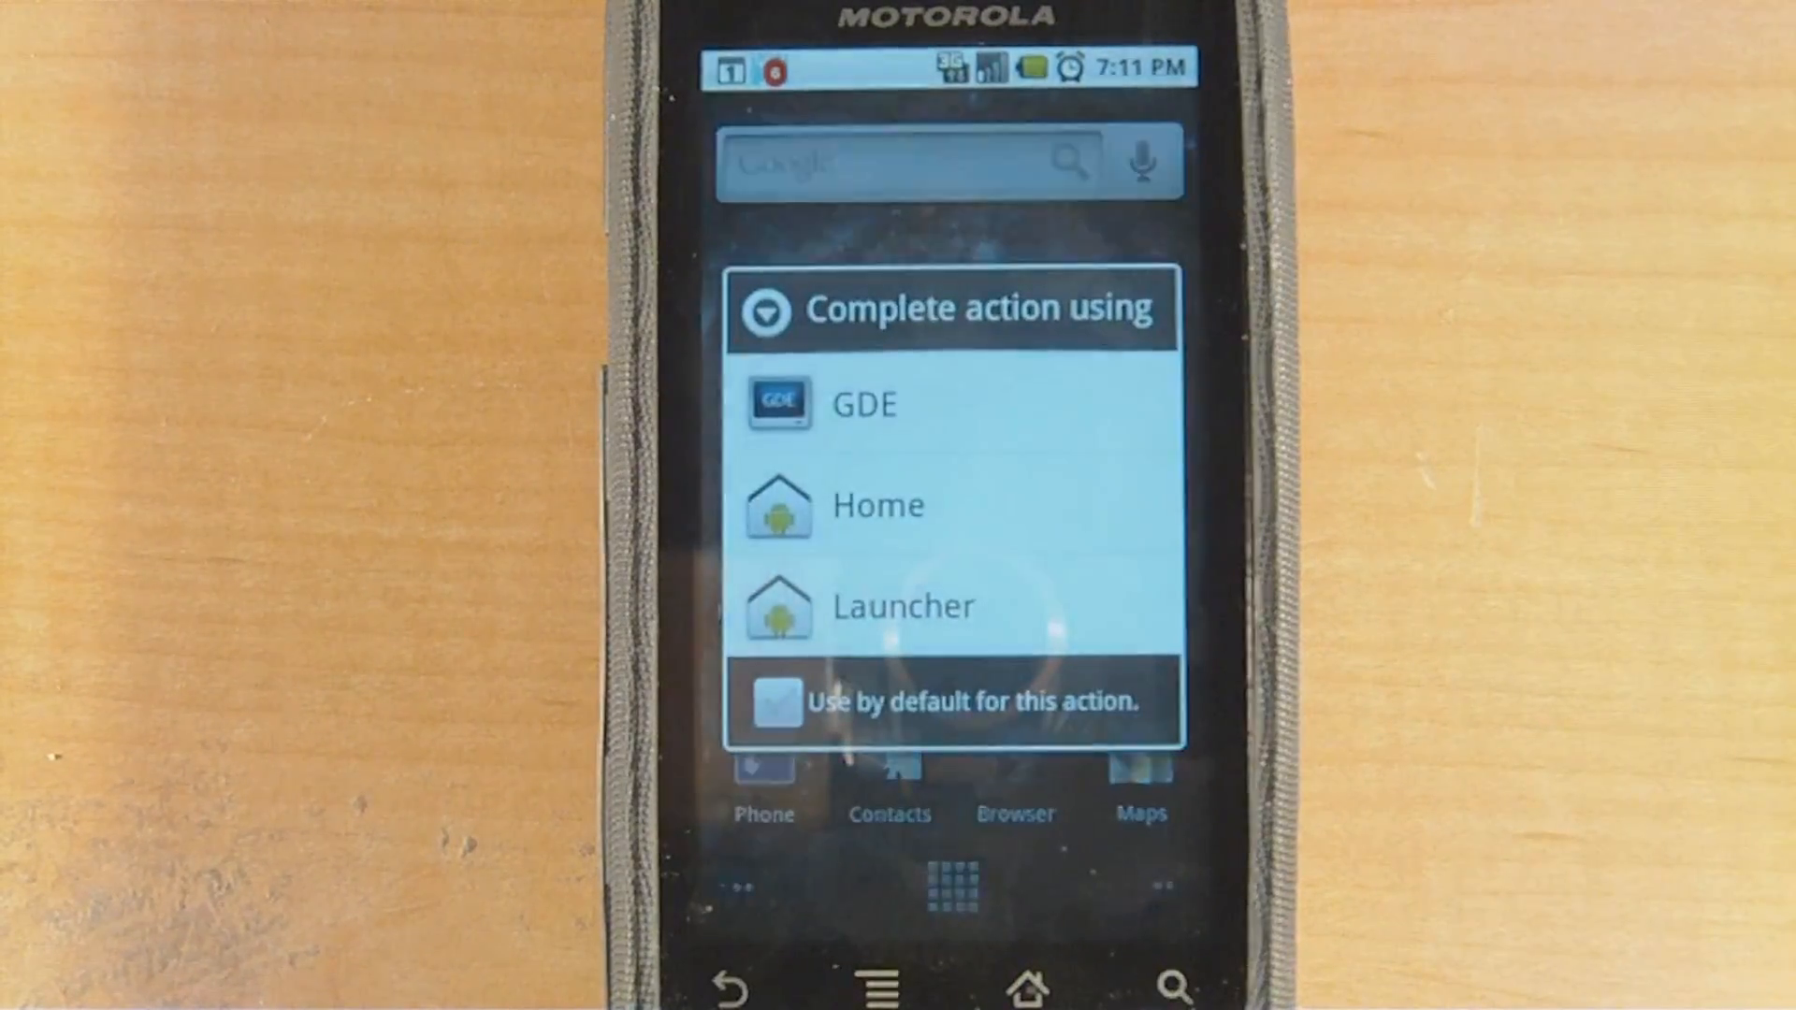